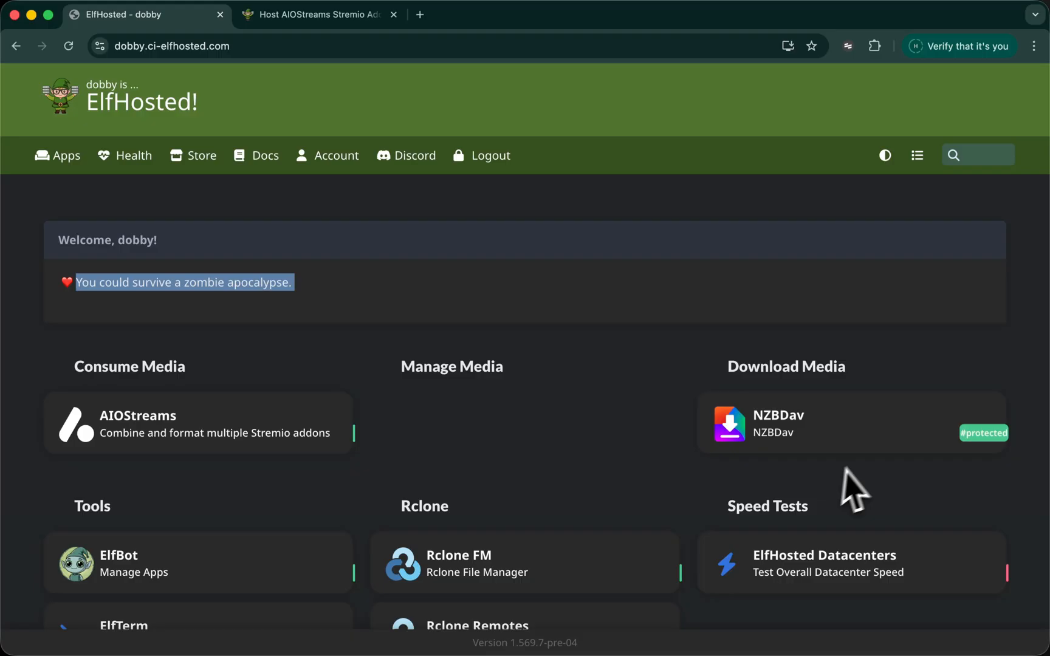
mouse_move(854, 448)
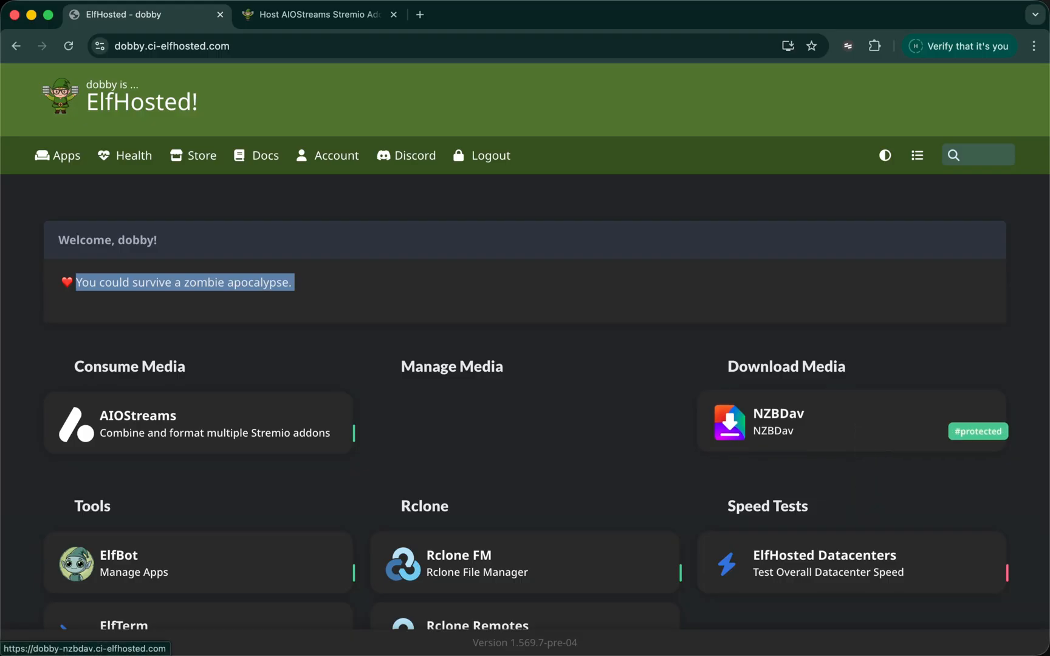
mouse_move(867, 446)
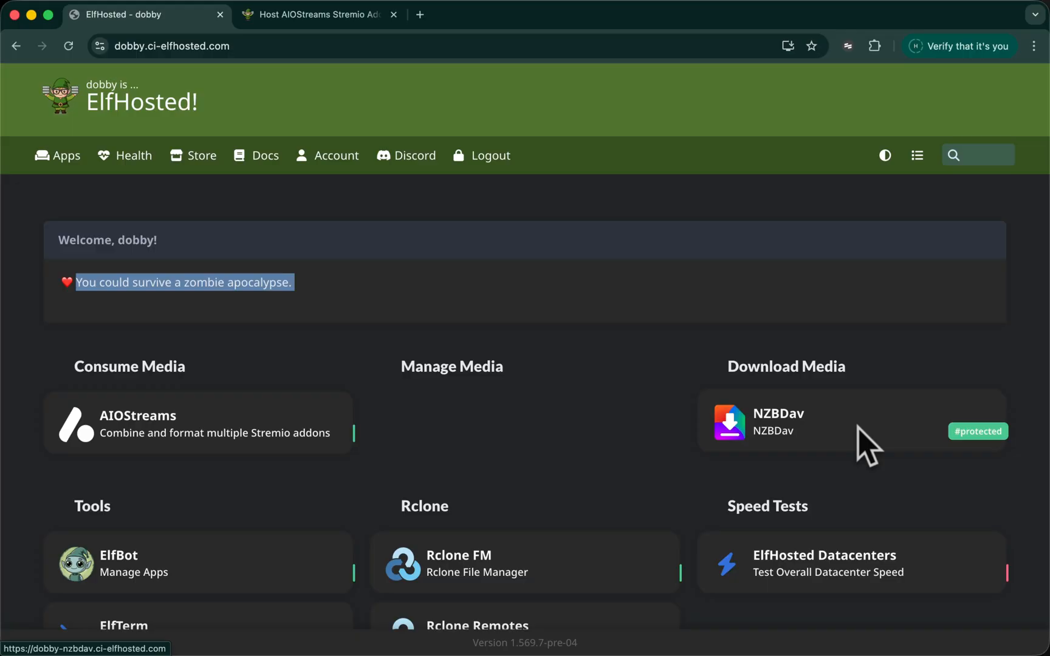
mouse_move(659, 459)
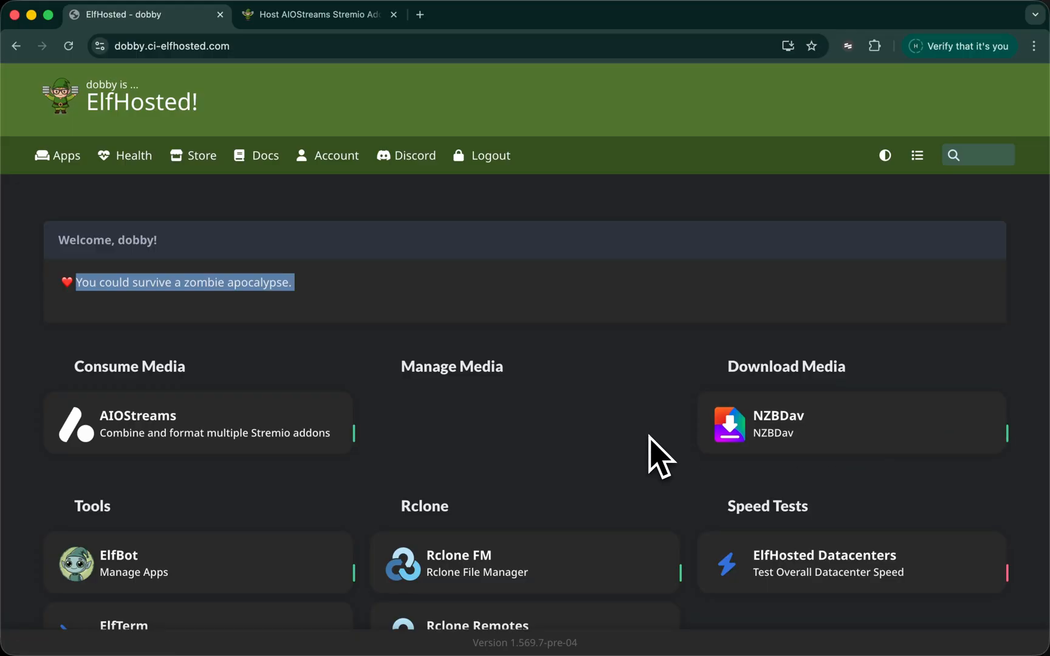
mouse_move(177, 569)
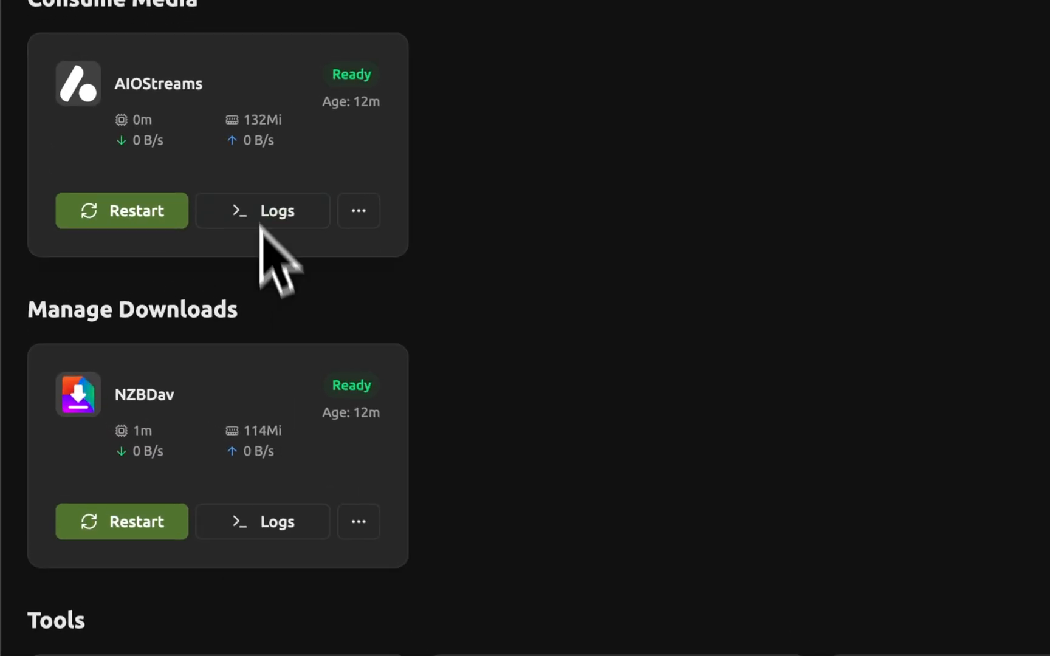
Open the AIOStreams card's Environment Variables editor and focus the Quick Paste box
click(358, 211)
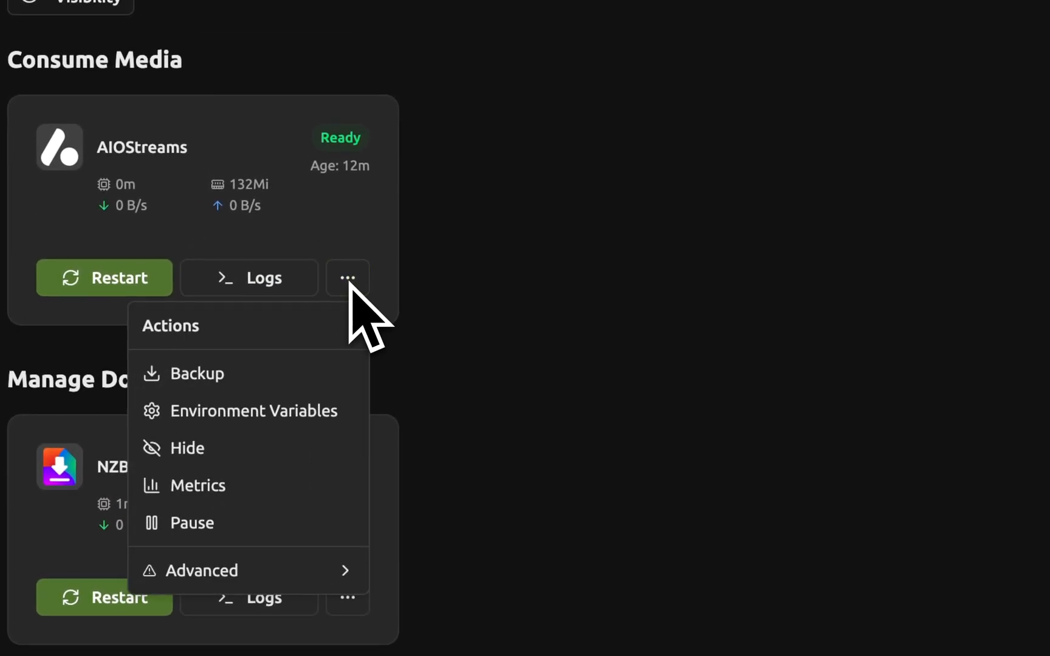
click(254, 411)
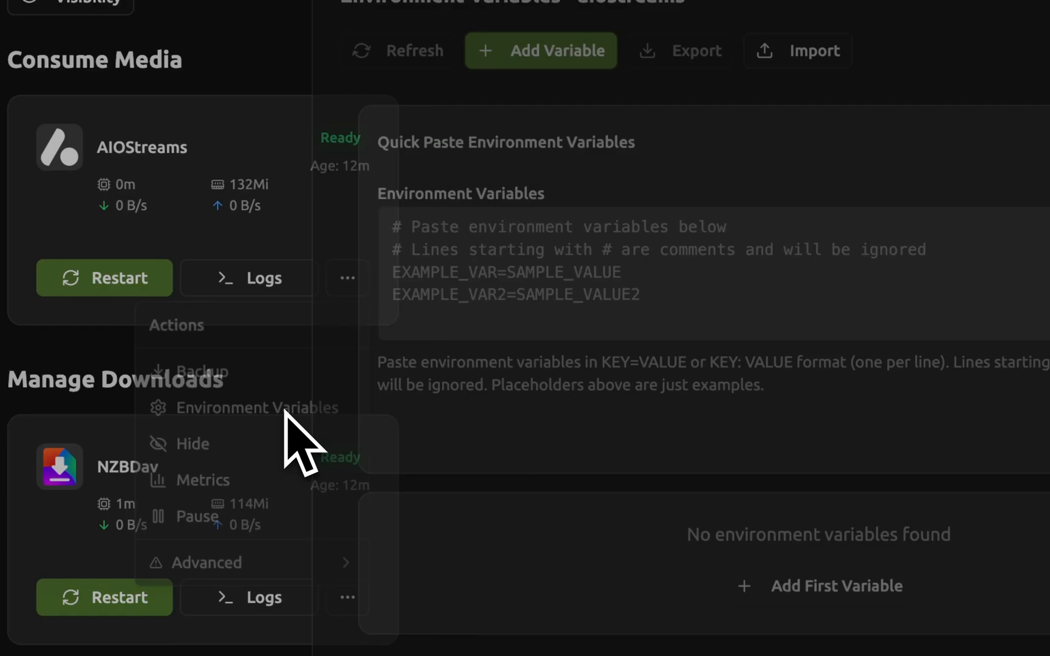
click(523, 268)
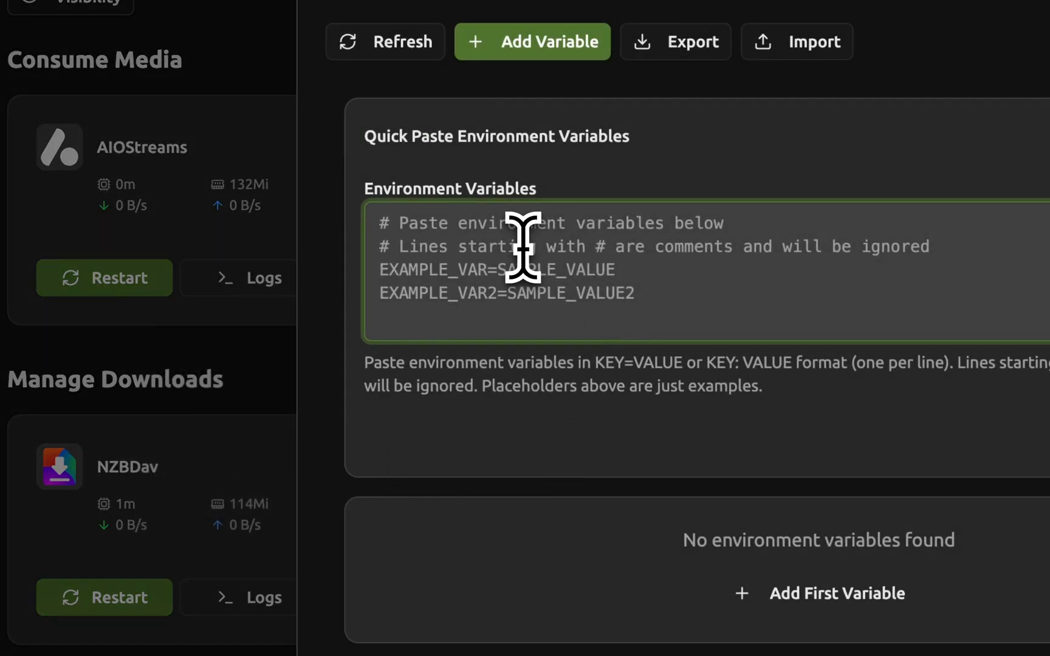
click(509, 4)
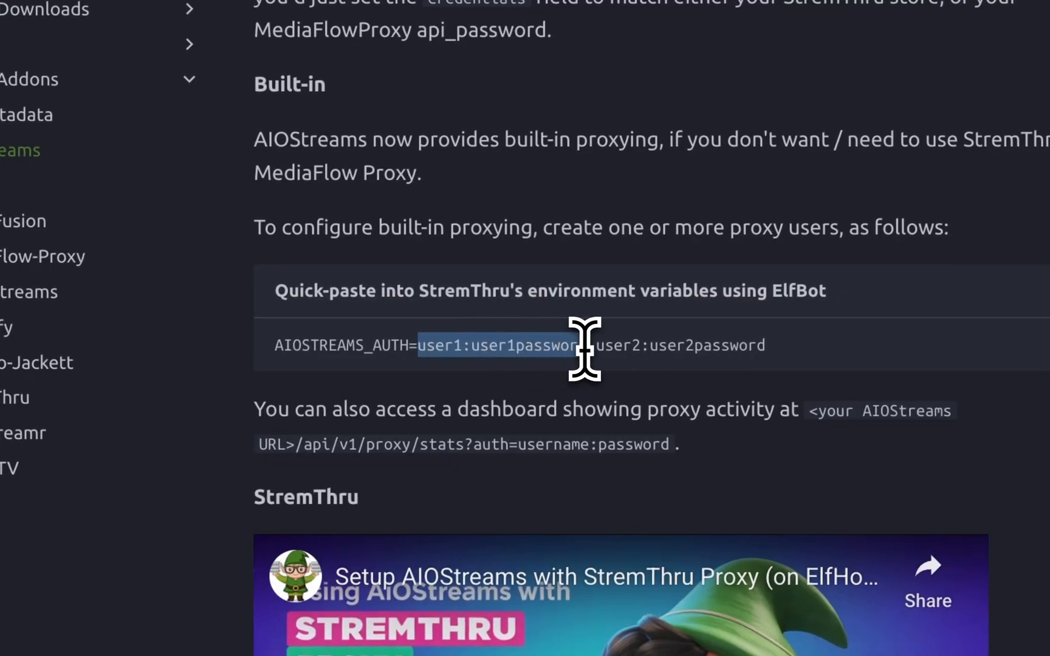
key(ctrl+minus)
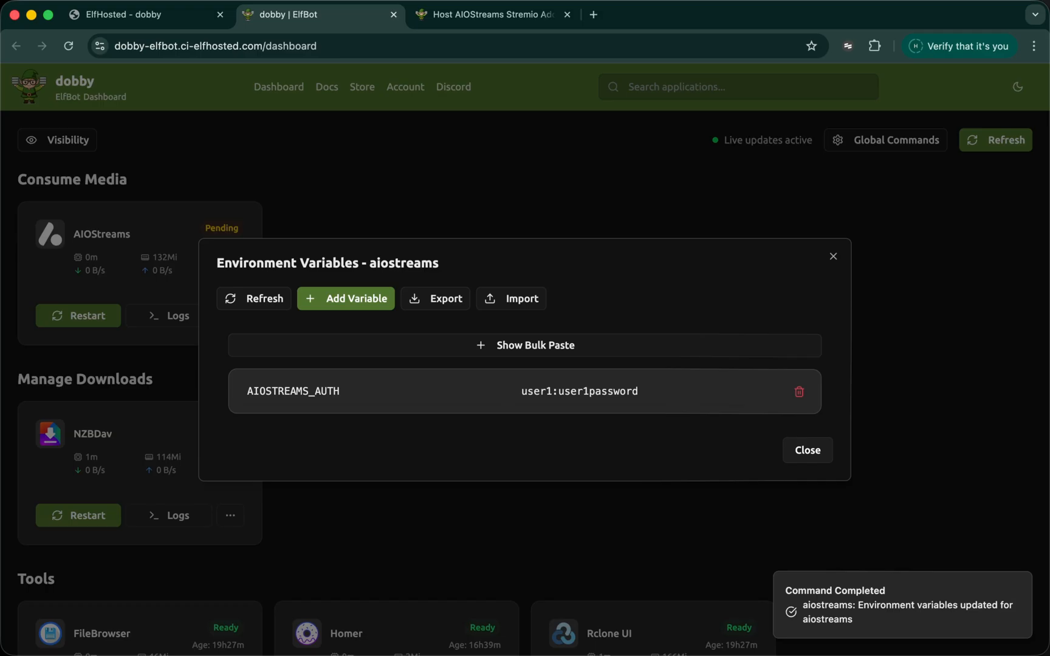
Launch NZBDav from the ElfHosted dashboard and register its admin account
click(806, 450)
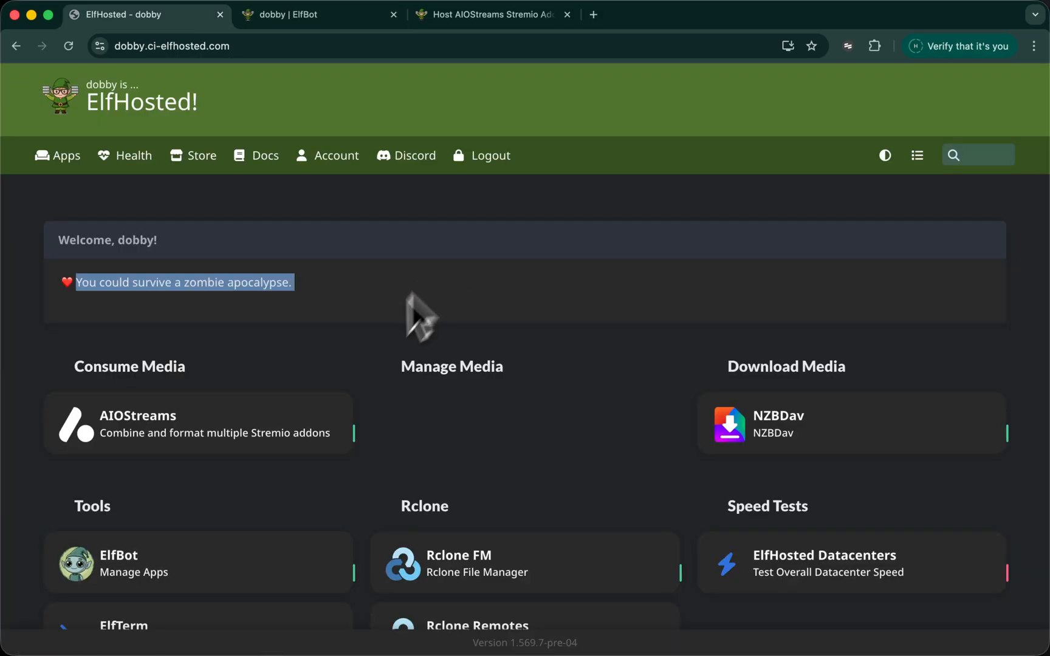
mouse_move(770, 442)
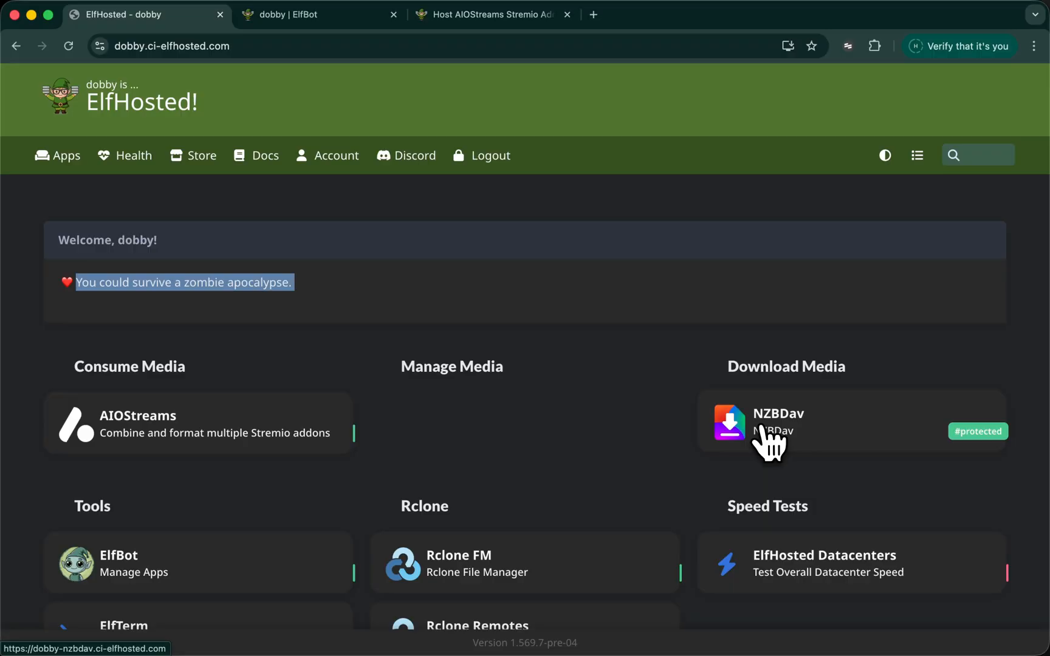
click(777, 423)
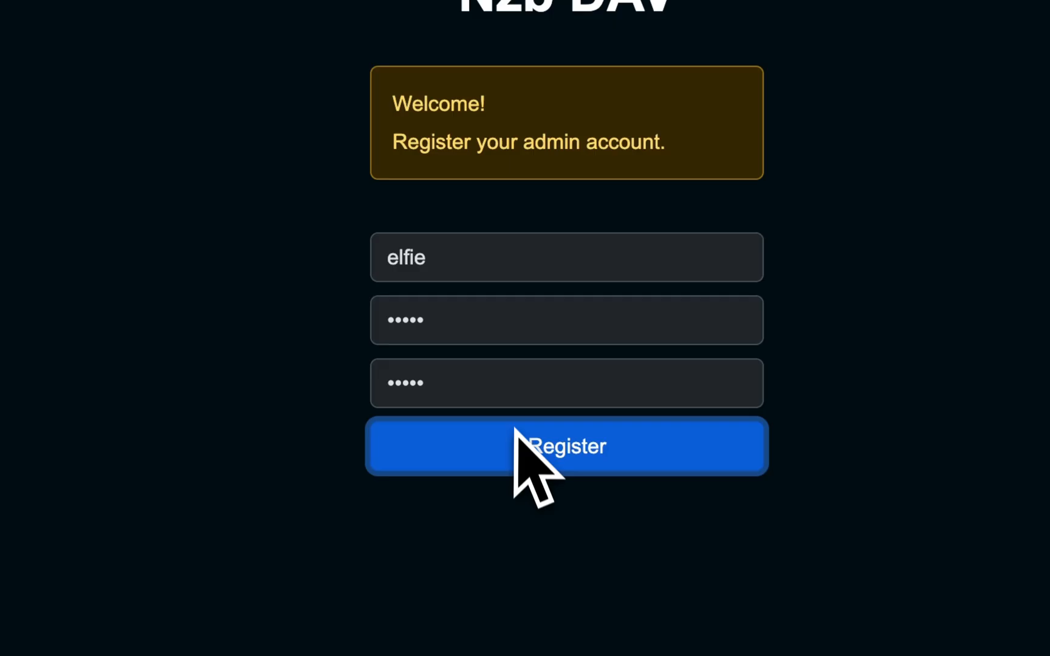
click(566, 446)
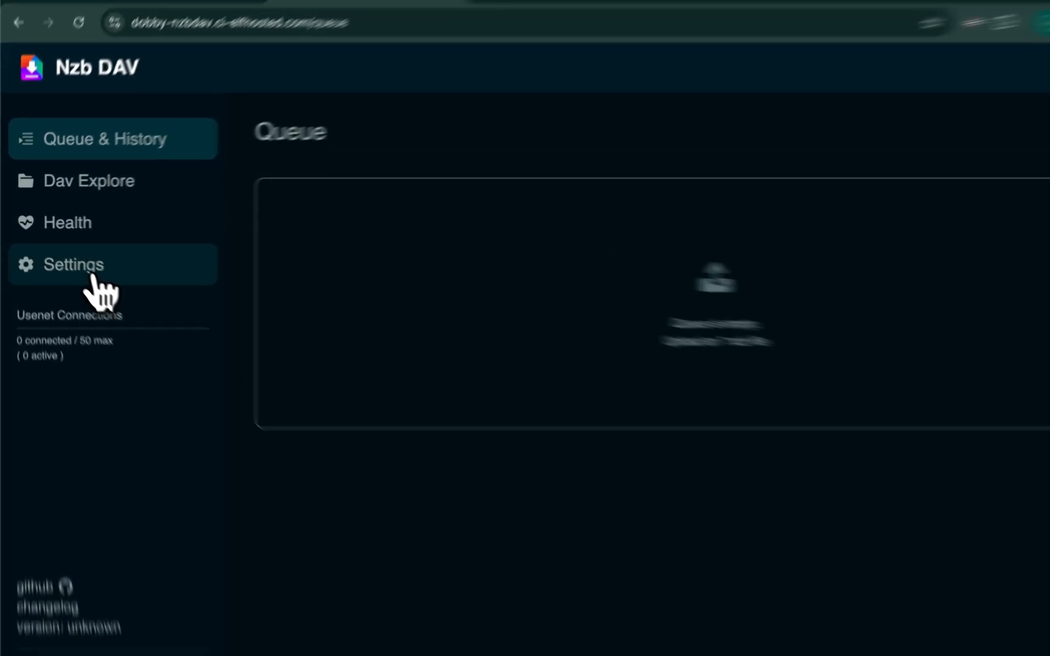
Enter the Usenet server with 60 max connections and 8 per stream, test, and save
click(73, 263)
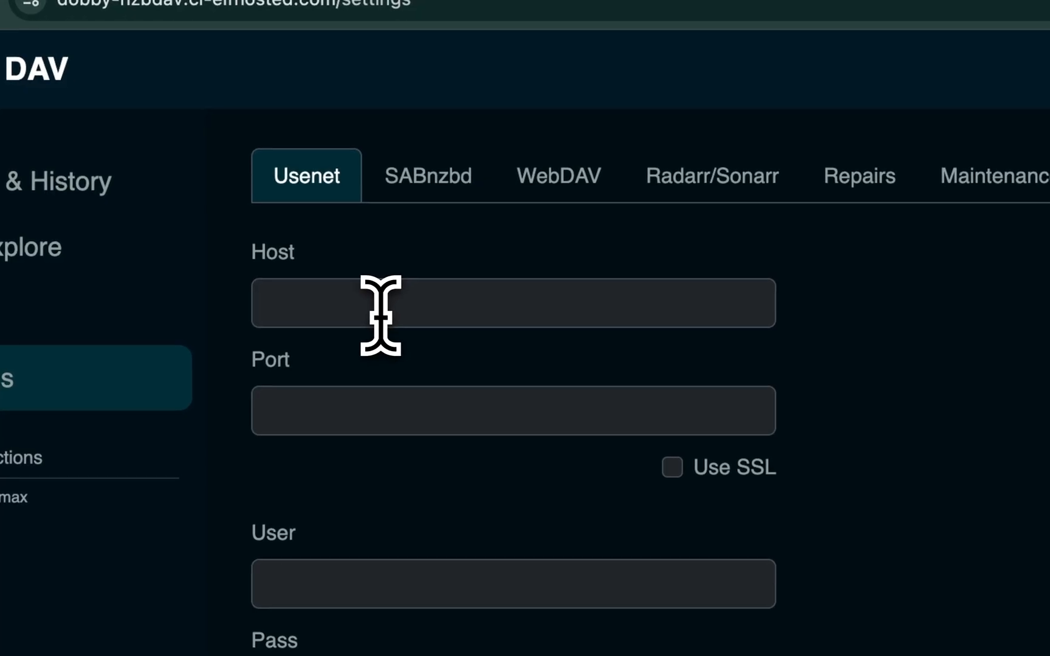
mouse_move(380, 315)
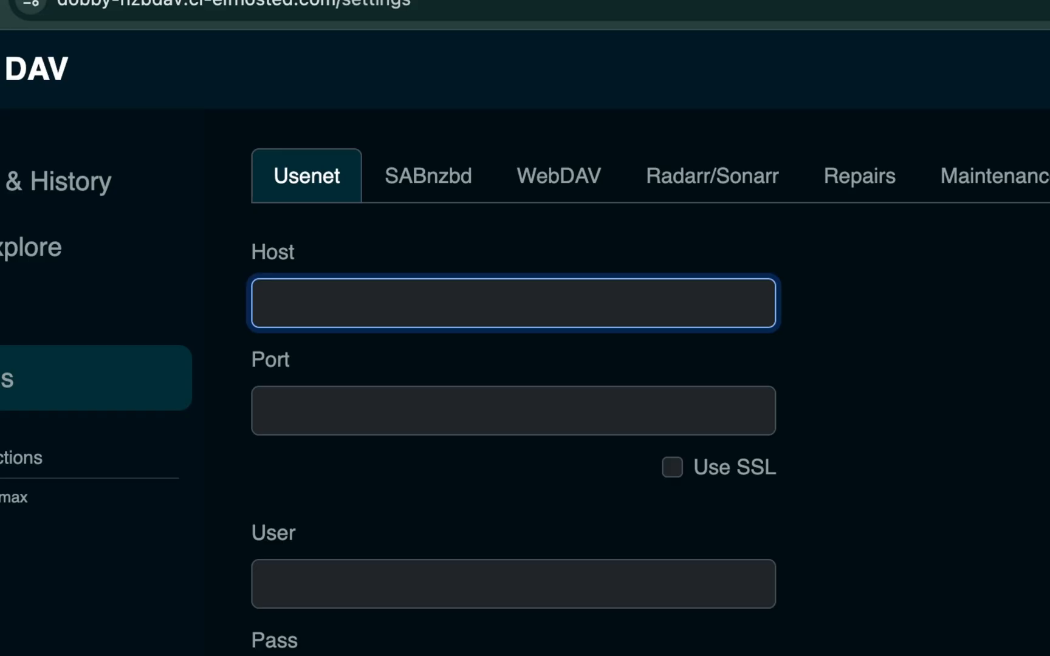
scroll(down, 3)
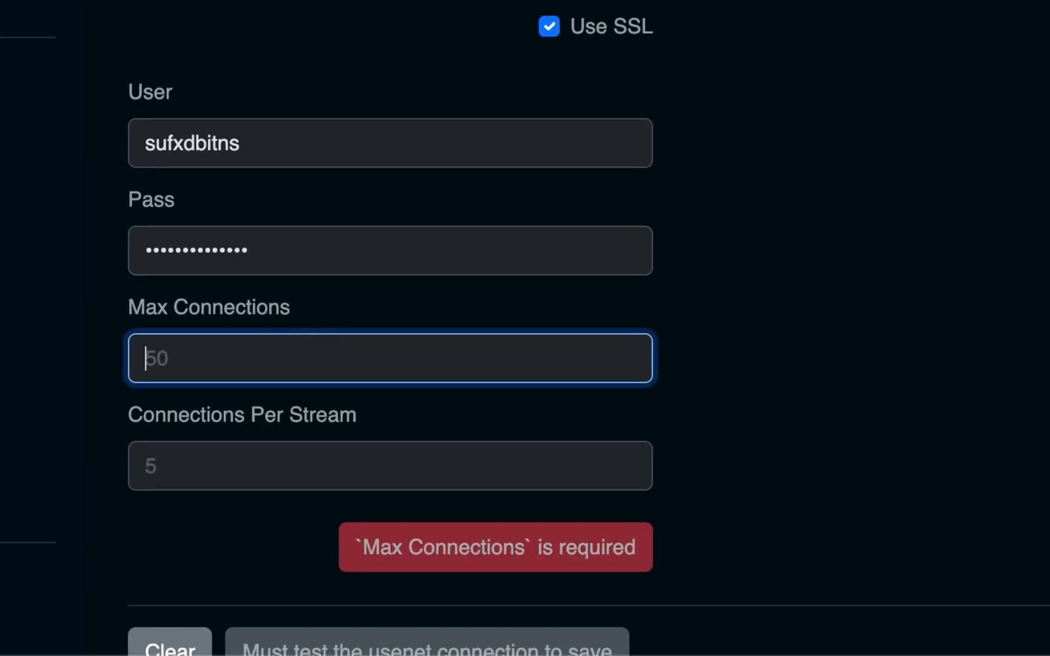
text(60)
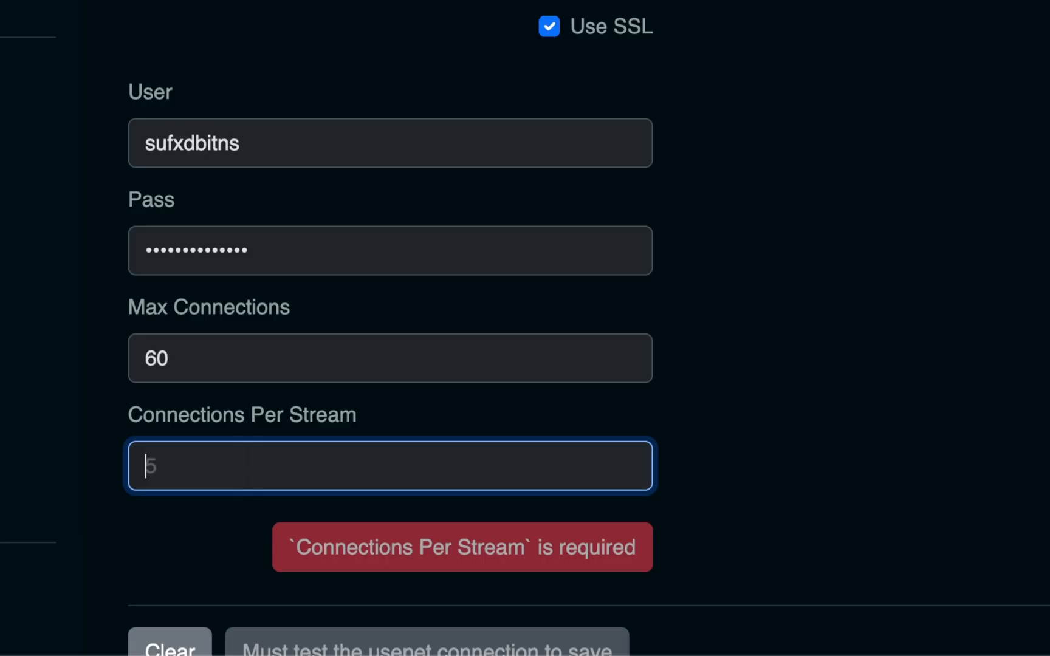
text(8)
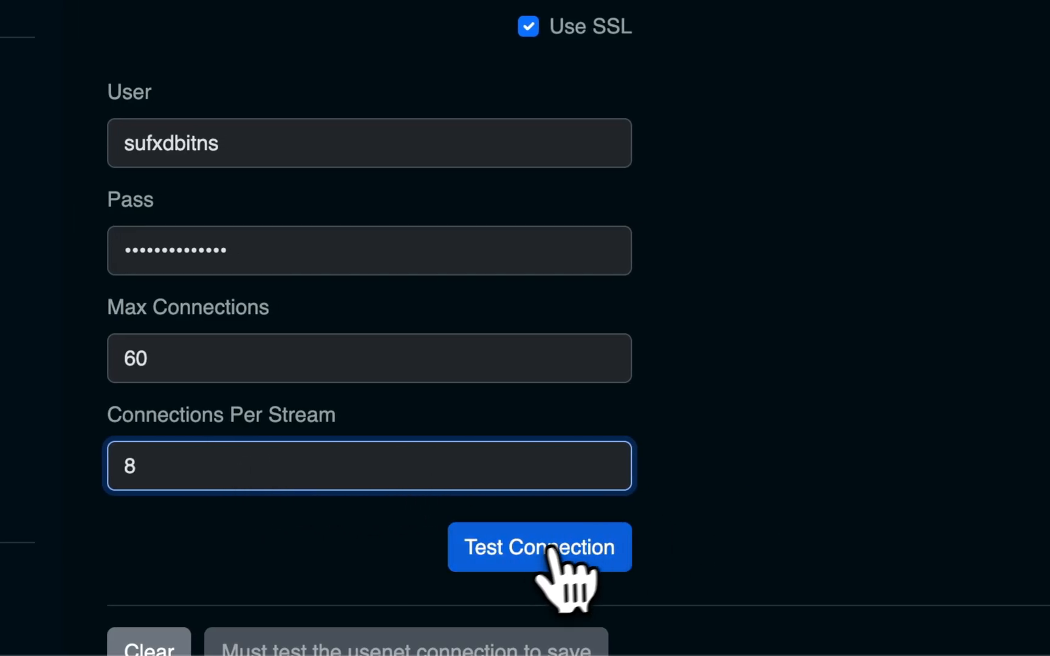
click(538, 547)
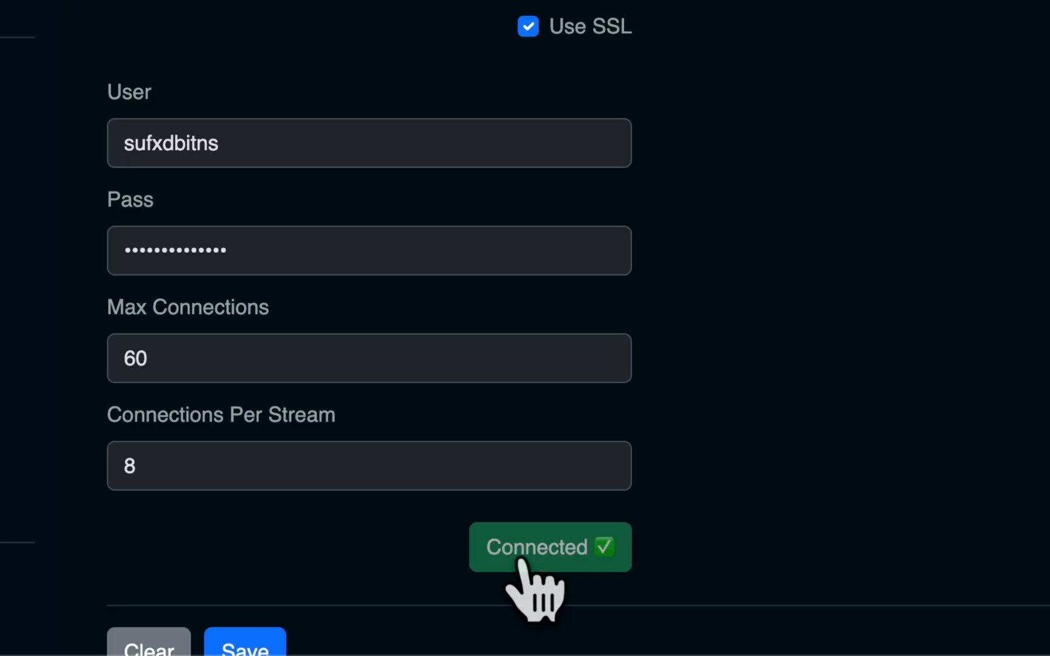
click(243, 645)
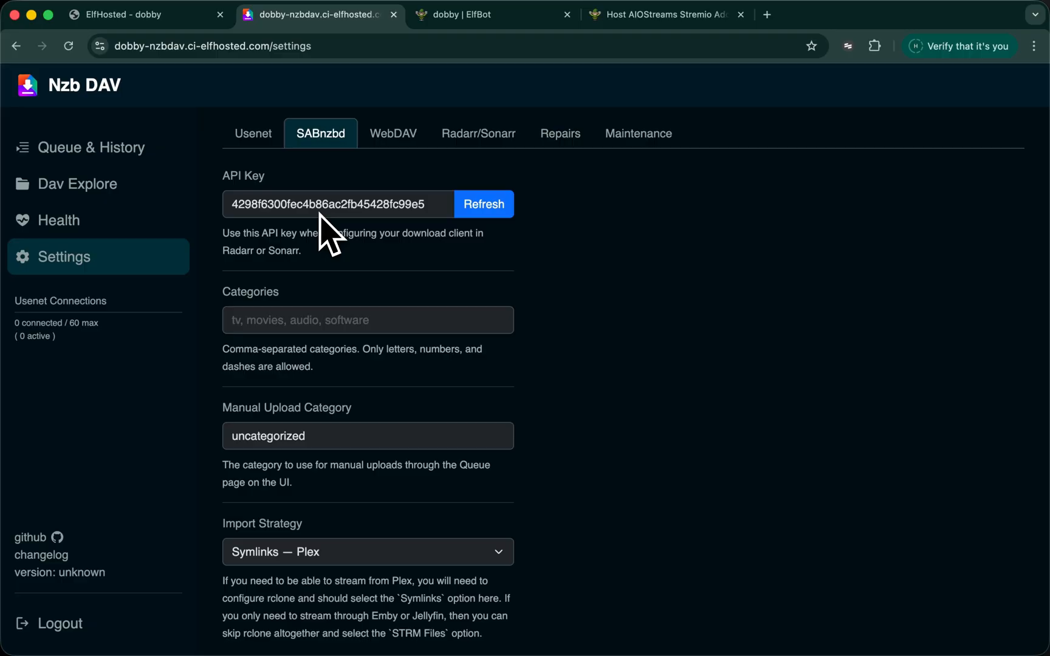
mouse_move(328, 241)
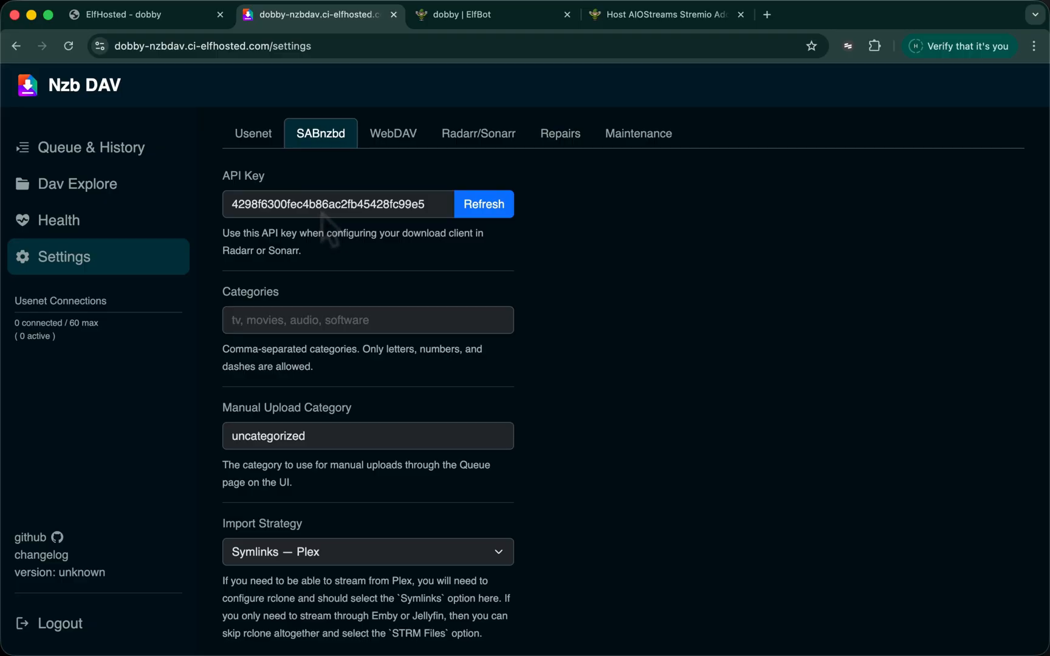
mouse_move(362, 218)
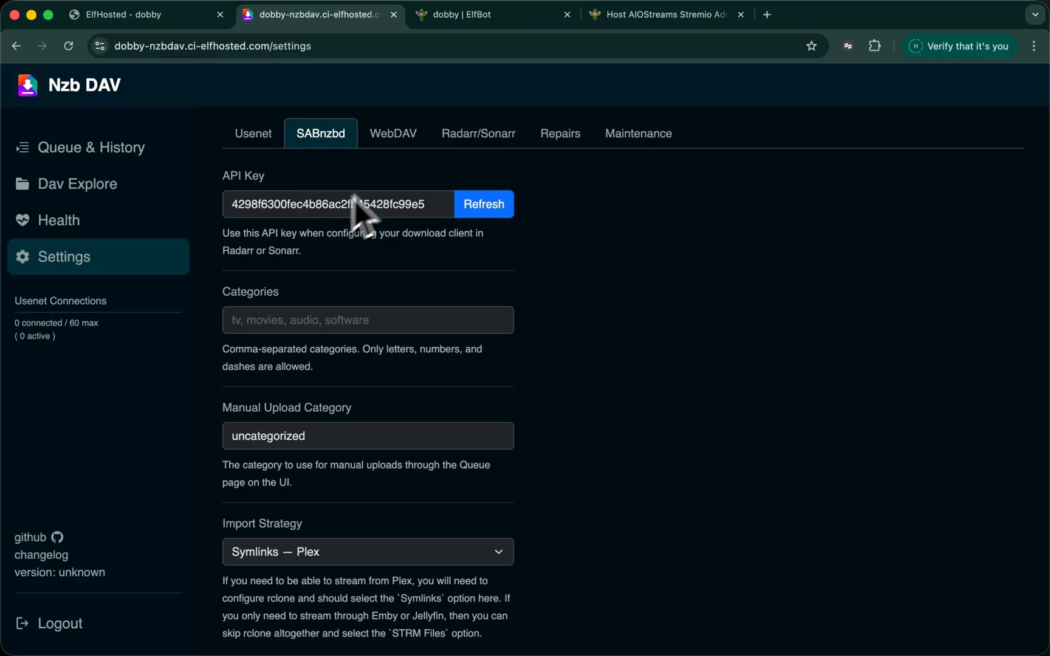
Copy the API key from NzbDAV's SABnzbd settings tab
click(393, 133)
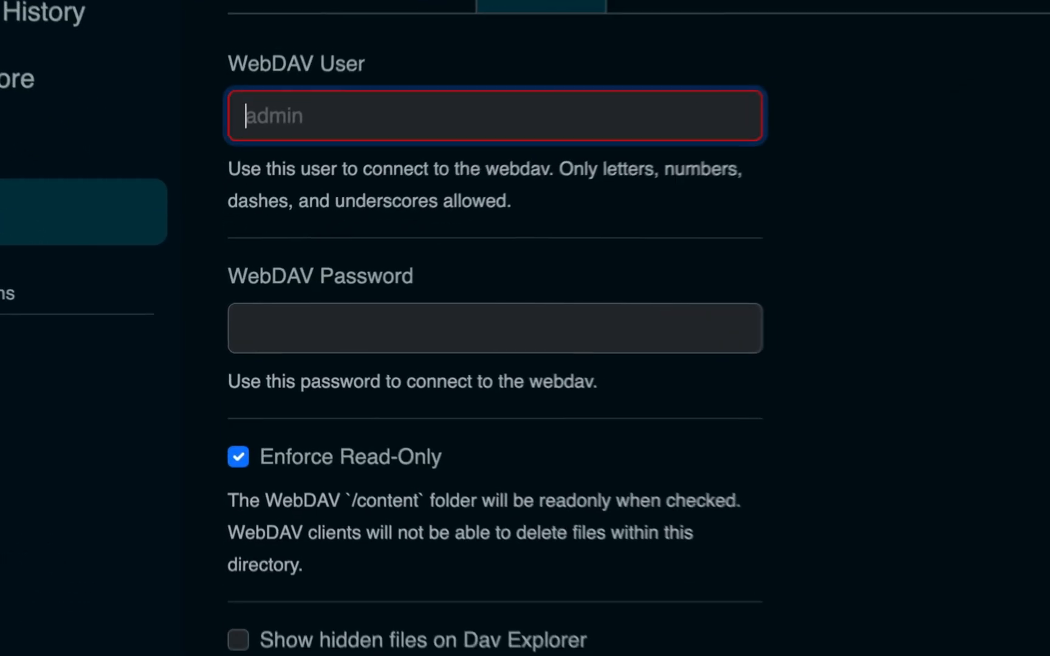
Fill the WebDAV username and new password, save, and return to the ElfHosted dashboard
text(elfhosted)
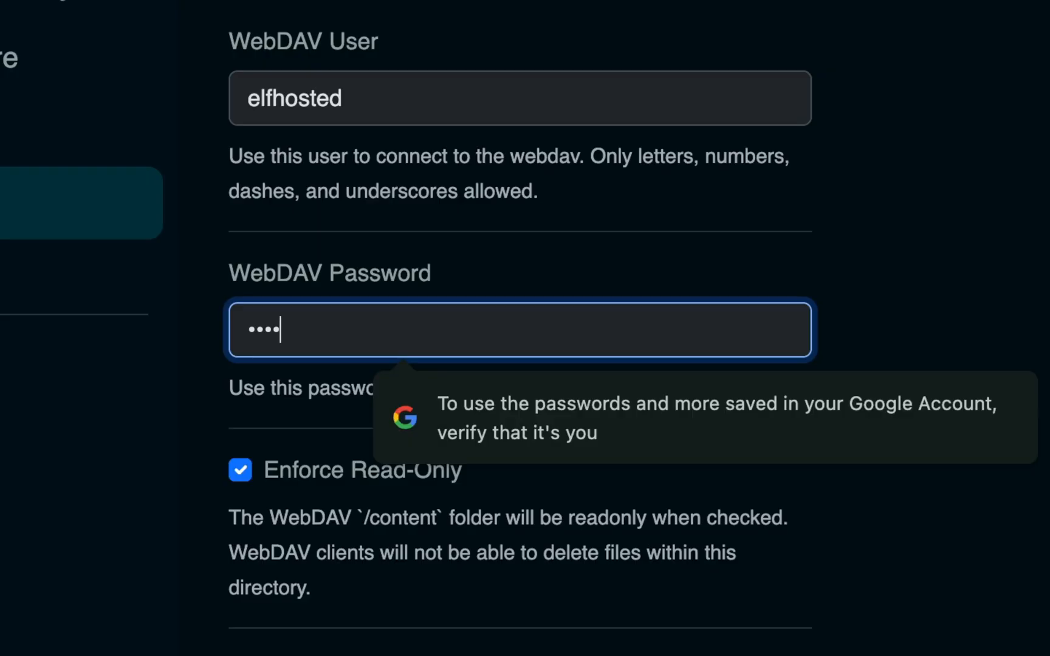
key(Backspace)
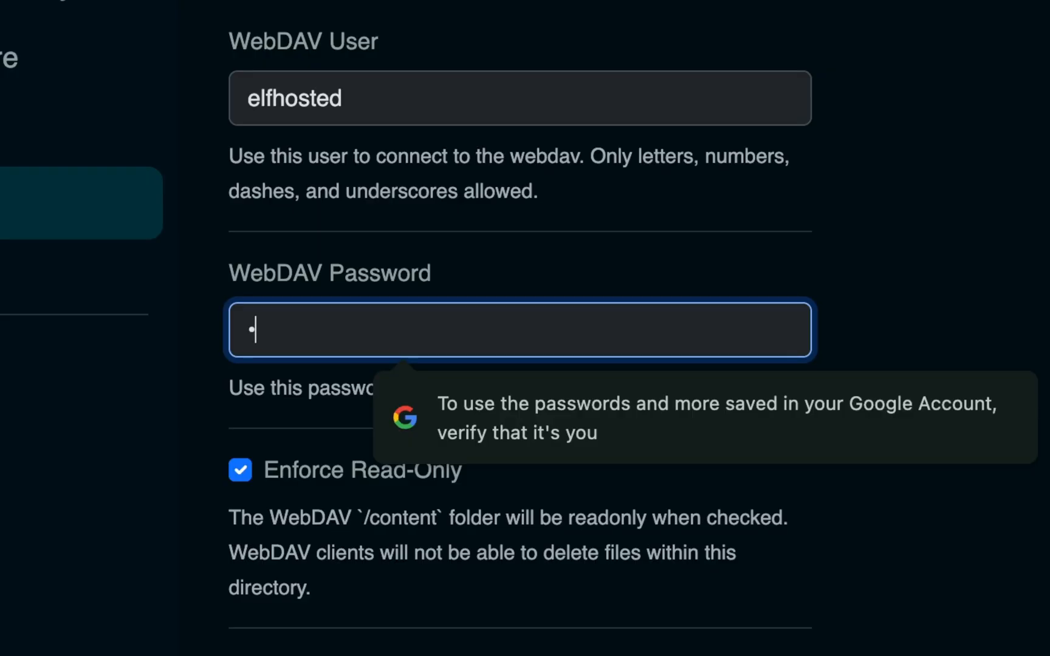
text(password)
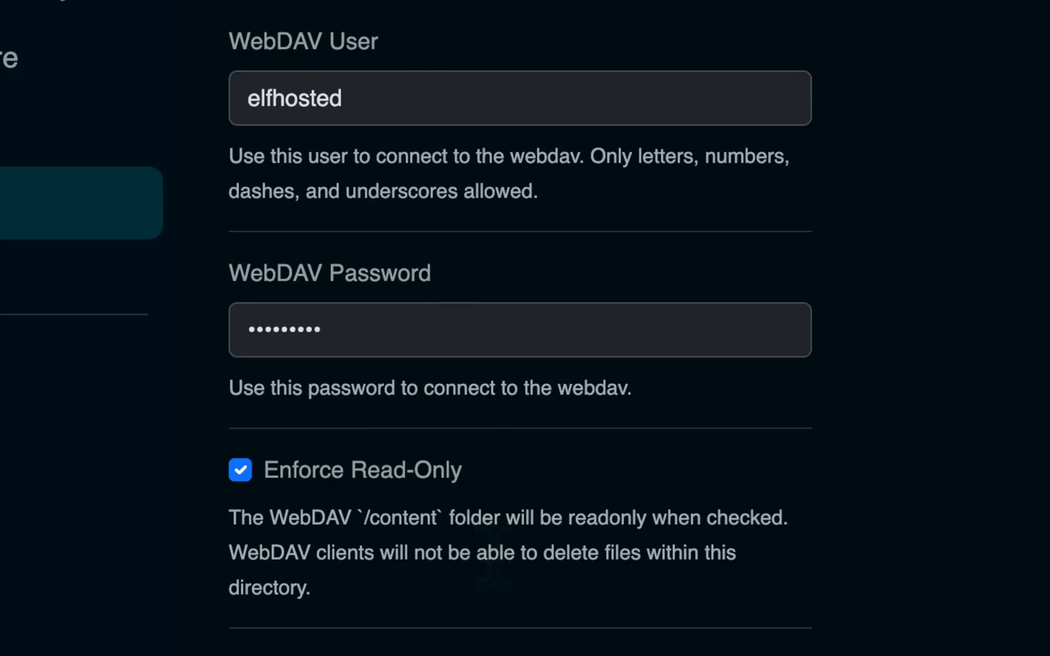
scroll(down, 3)
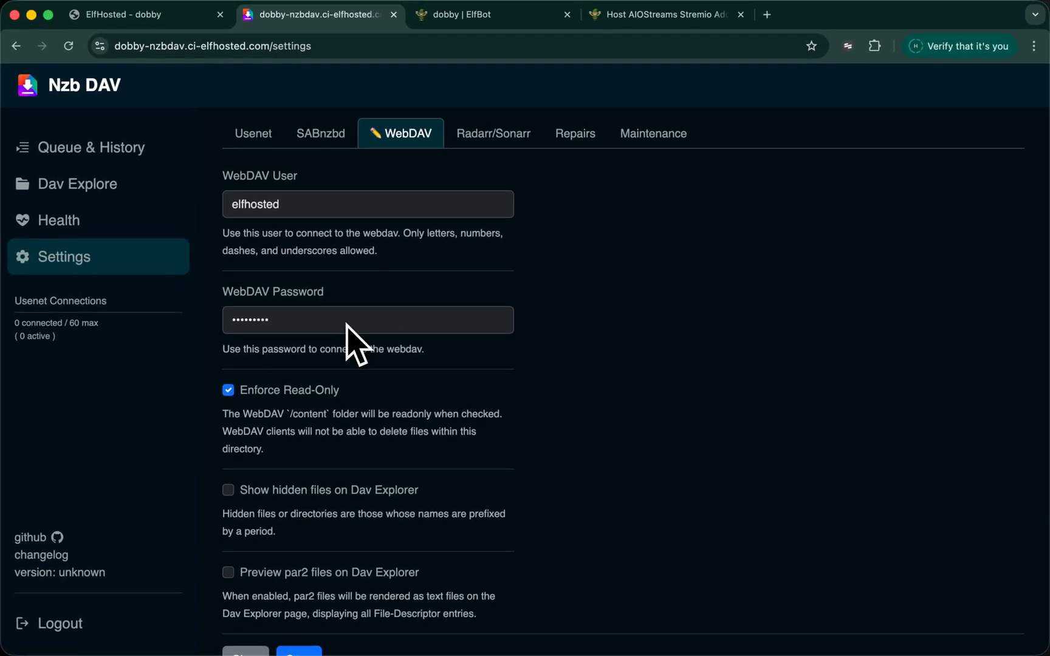
scroll(down, 3)
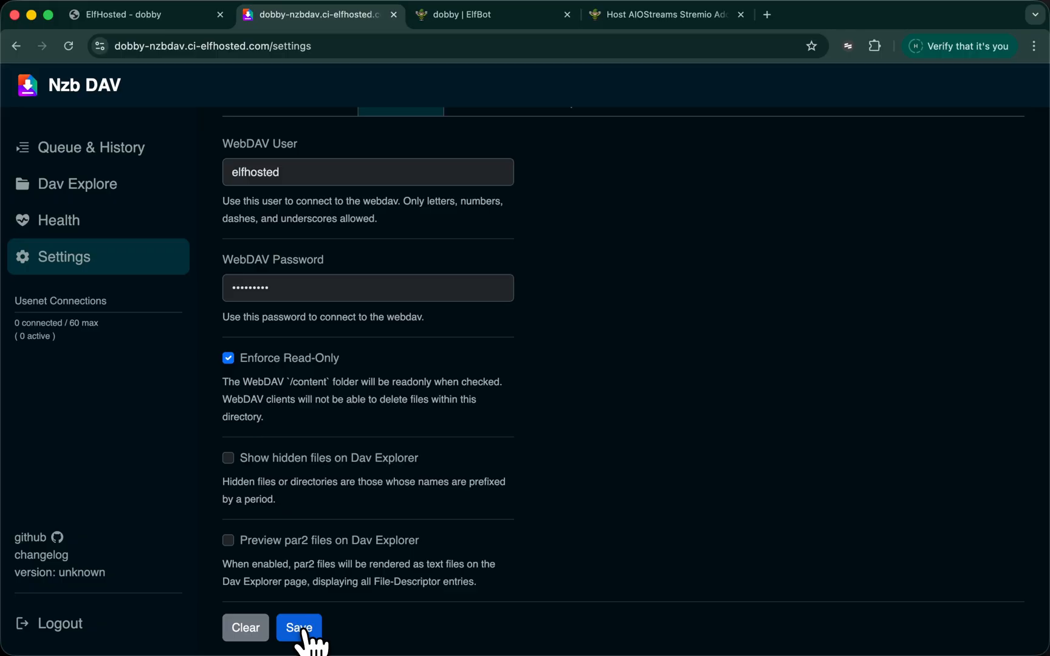
click(299, 628)
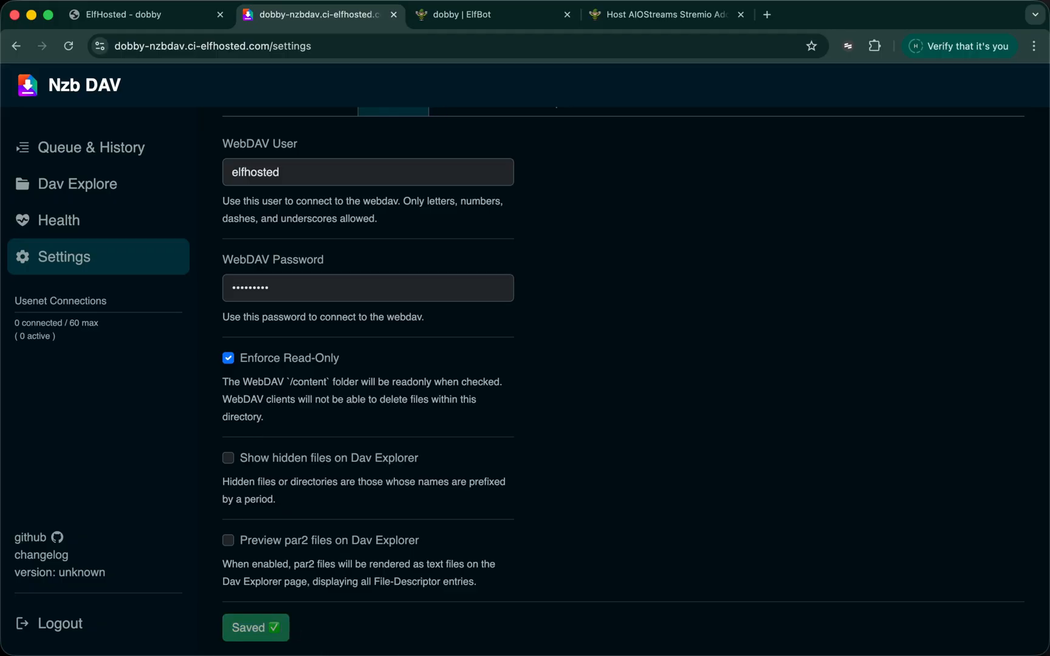
mouse_move(309, 643)
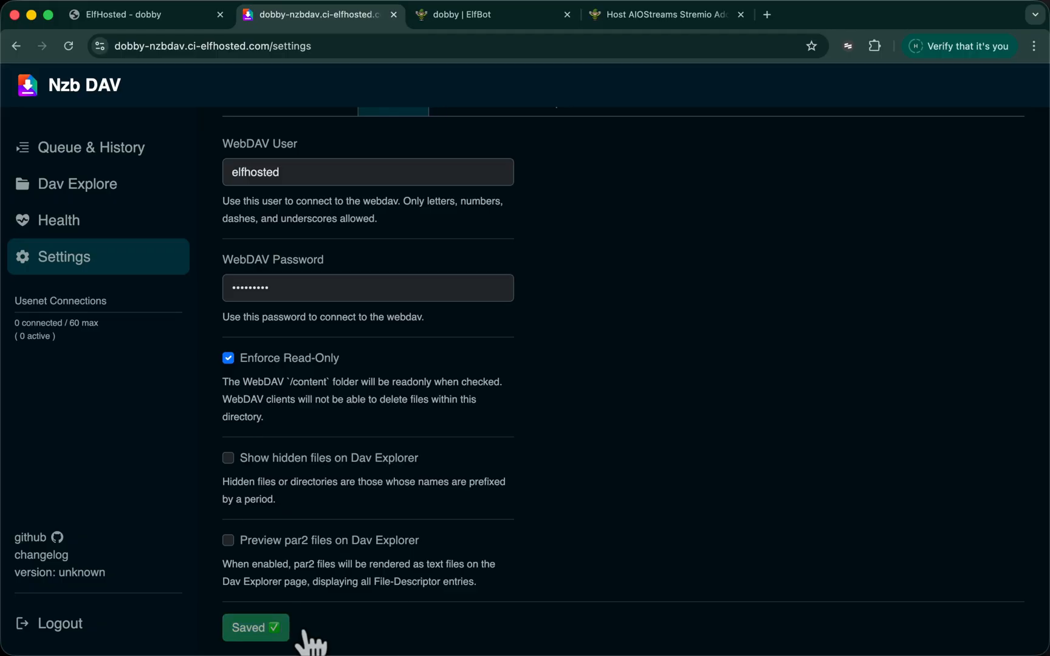
click(133, 14)
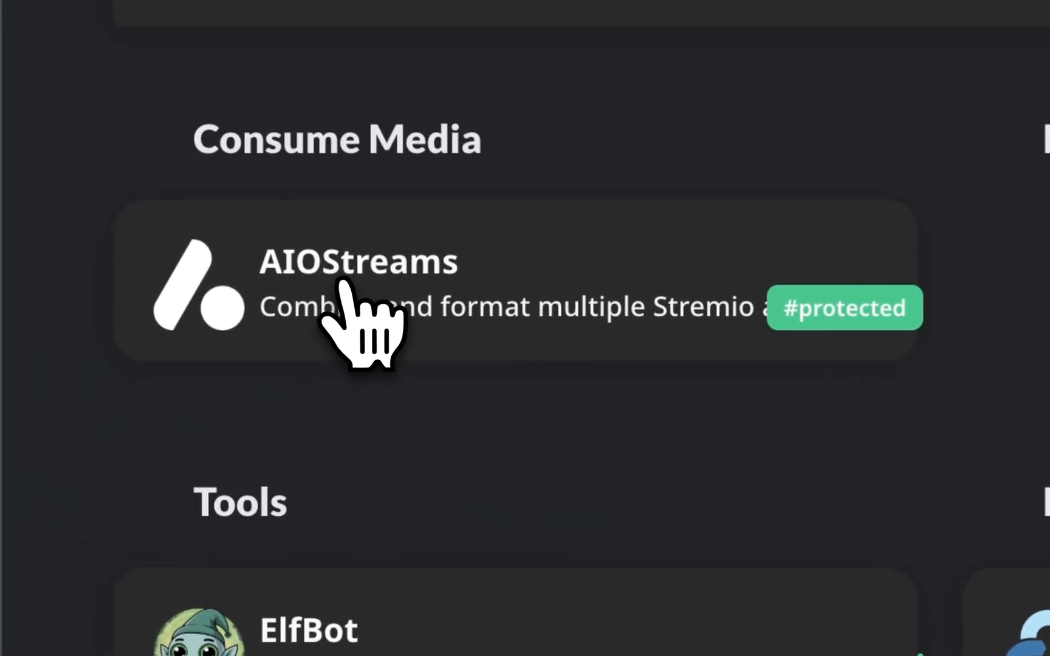
click(359, 281)
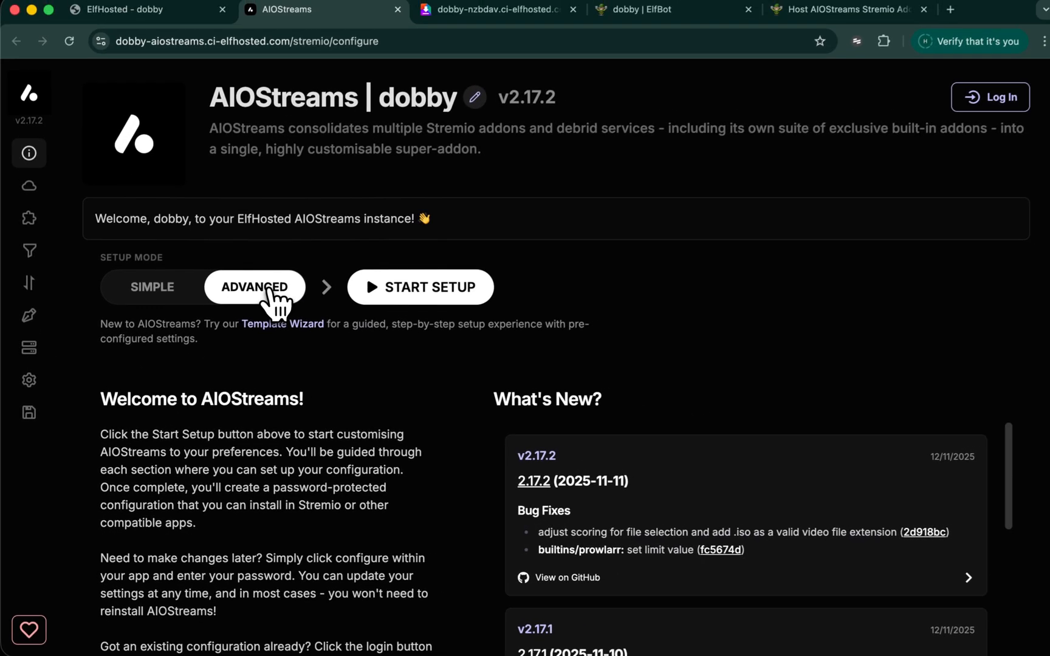
click(29, 185)
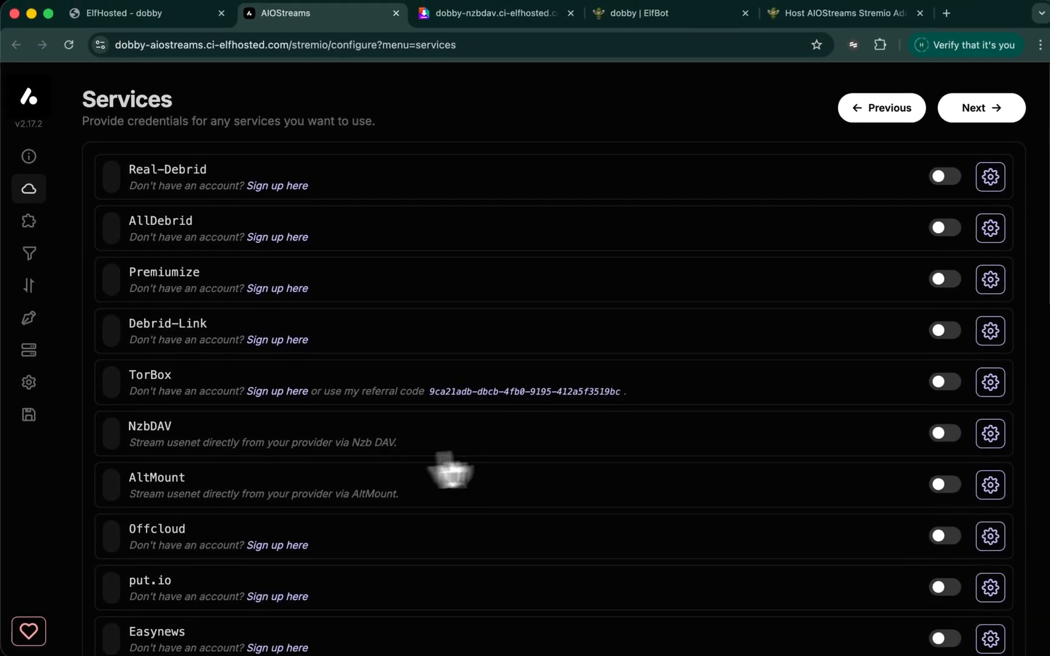
click(990, 433)
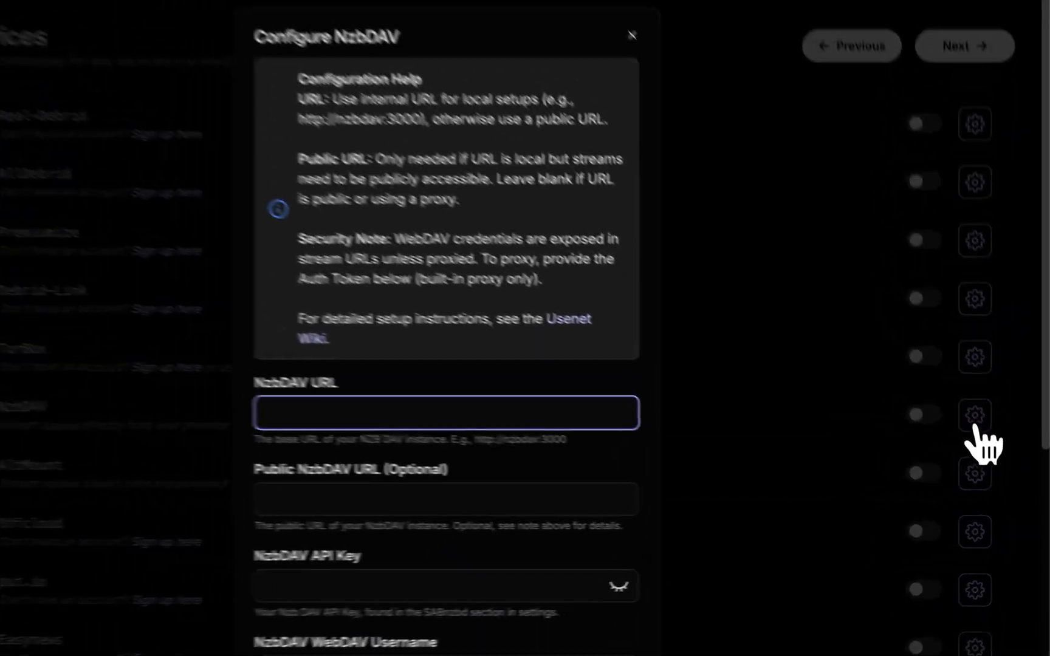
text(htp)
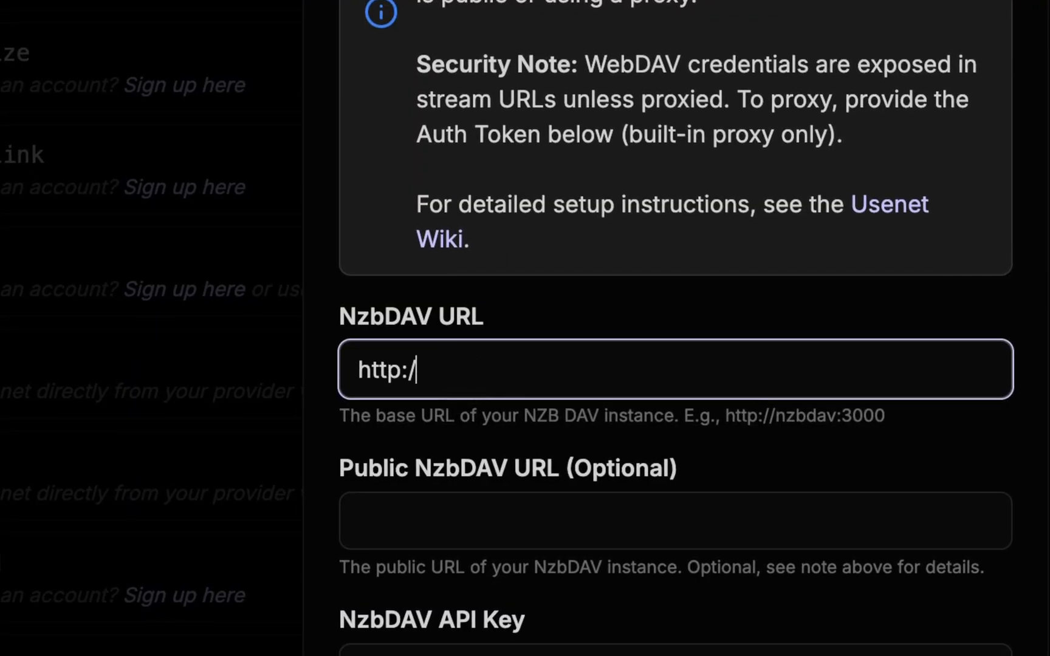
text(/nzbdav:300)
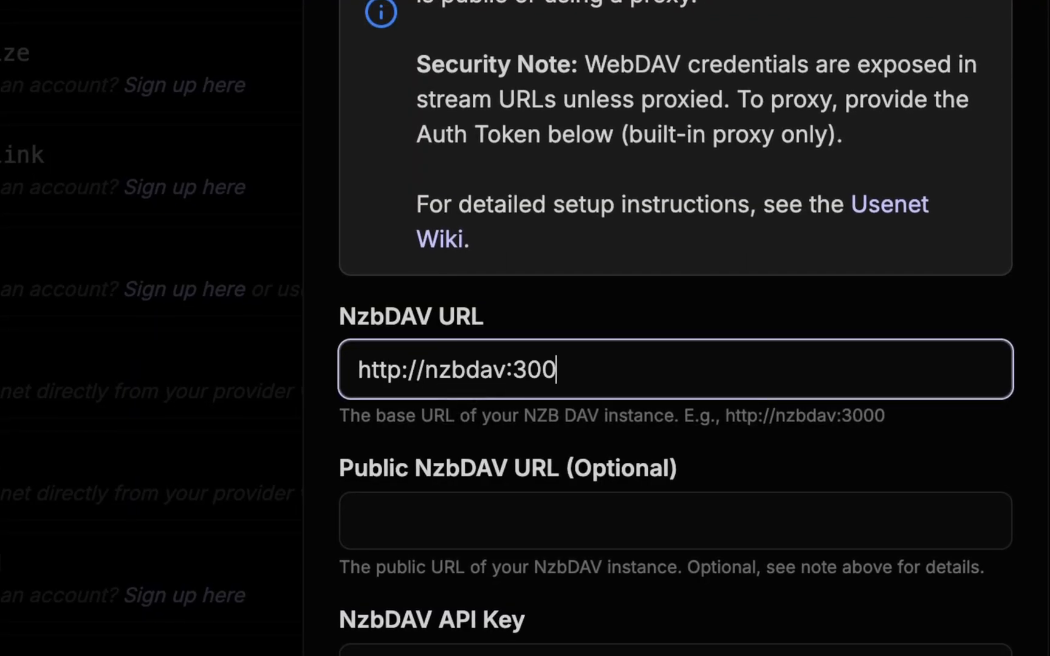
text(0)
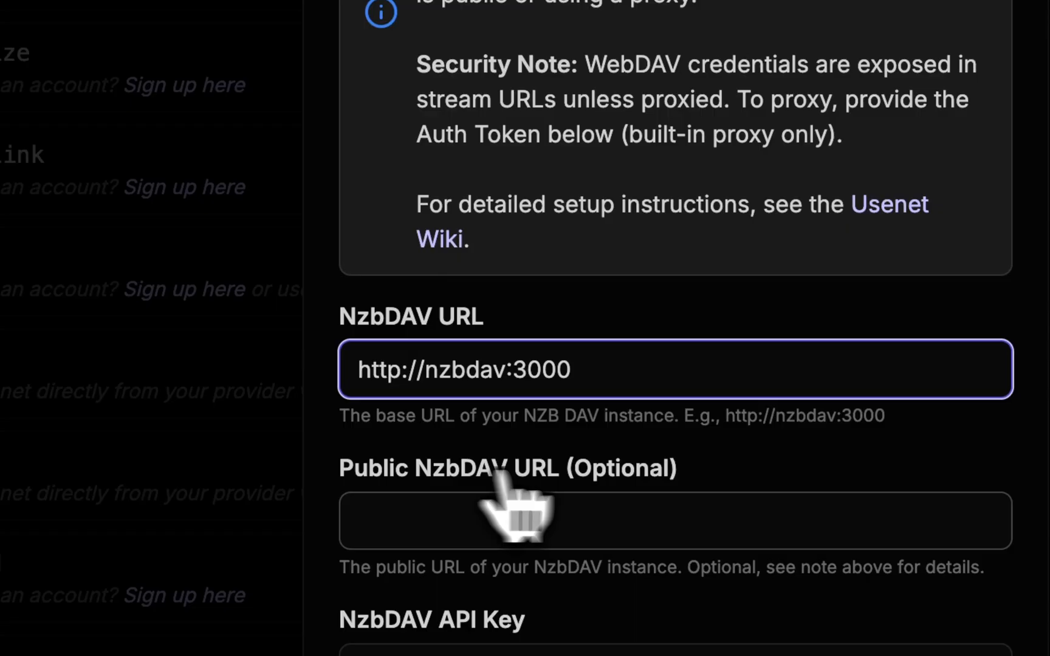
Fill in NzbDAV's API key and WebDAV username elfhosted and password
scroll(down, 3)
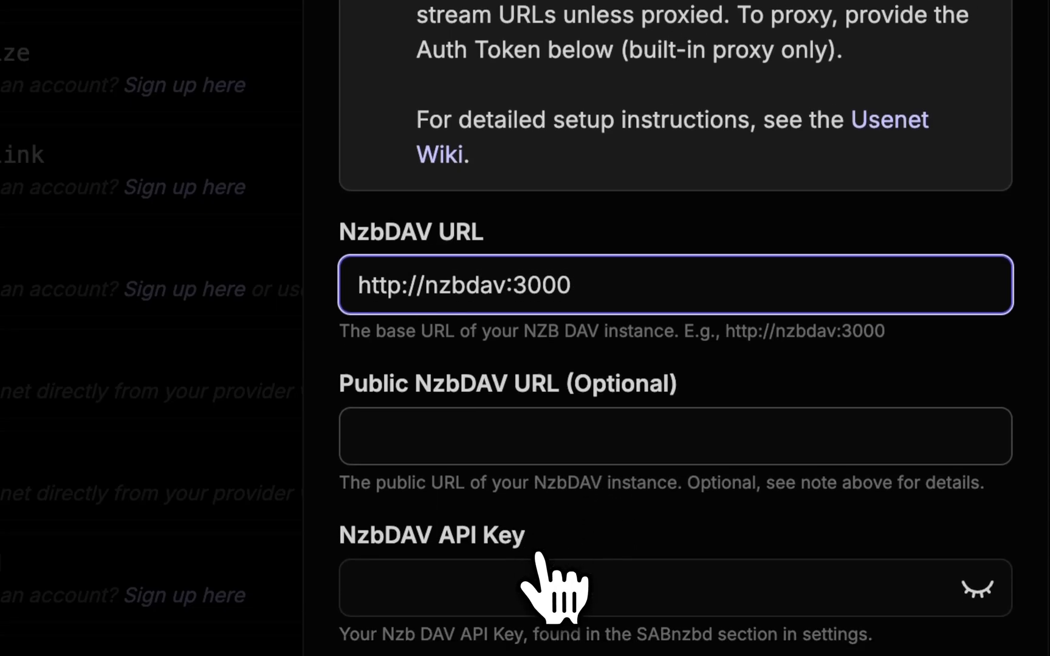
scroll(down, 3)
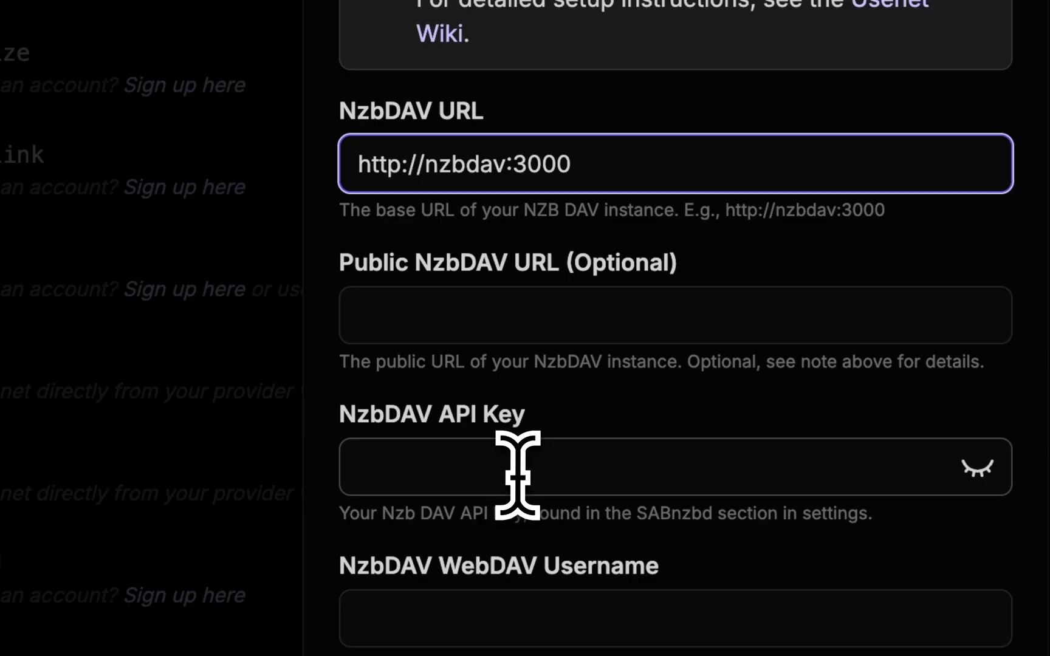
scroll(down, 3)
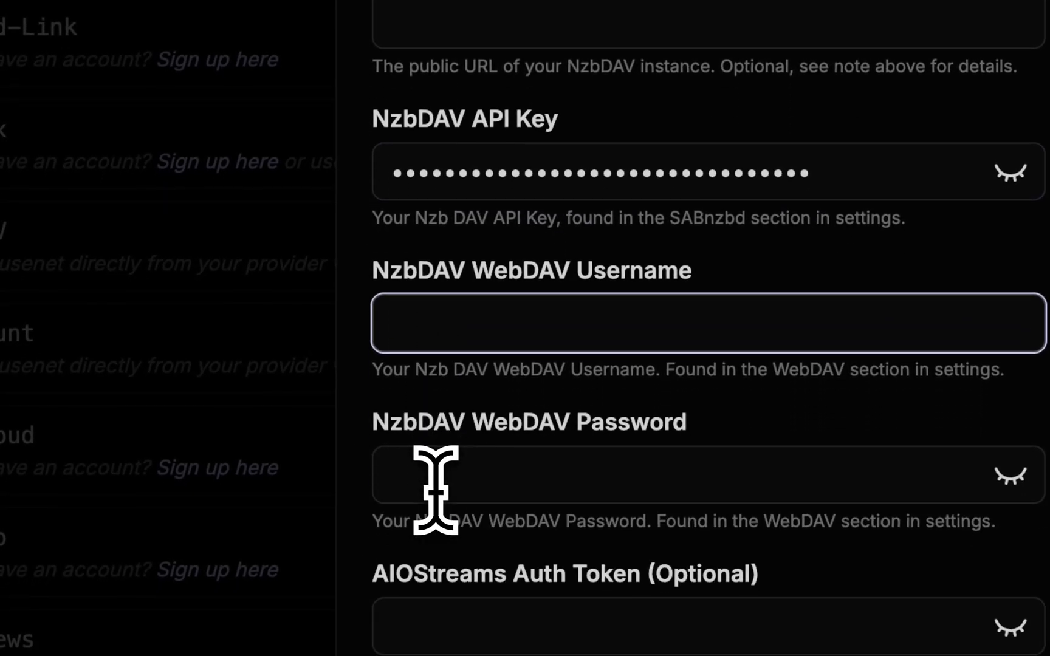
text(es)
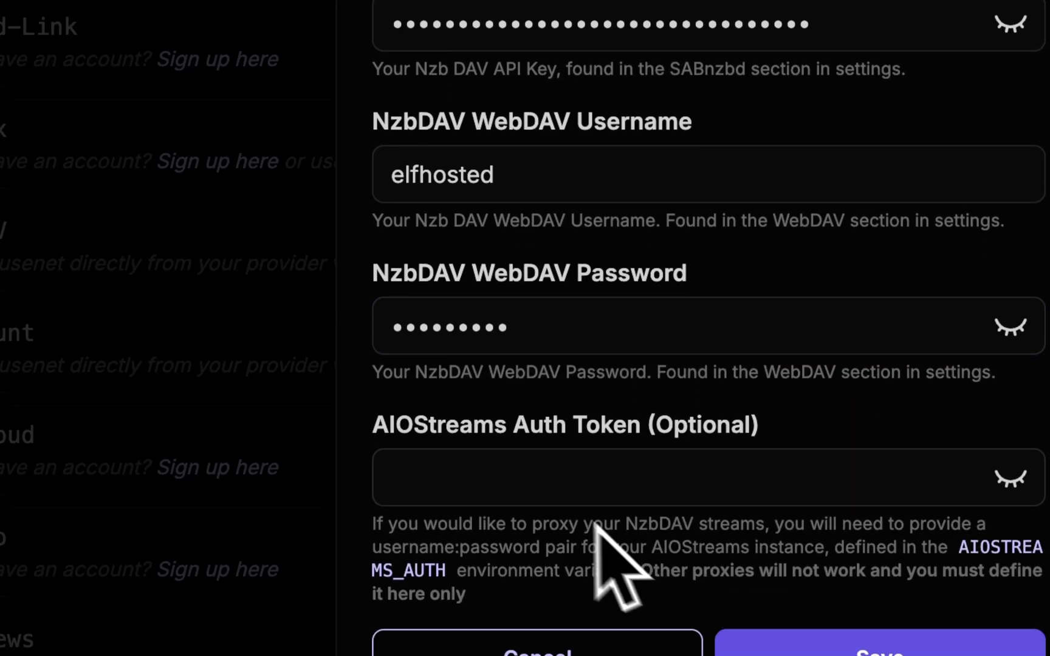
mouse_move(562, 489)
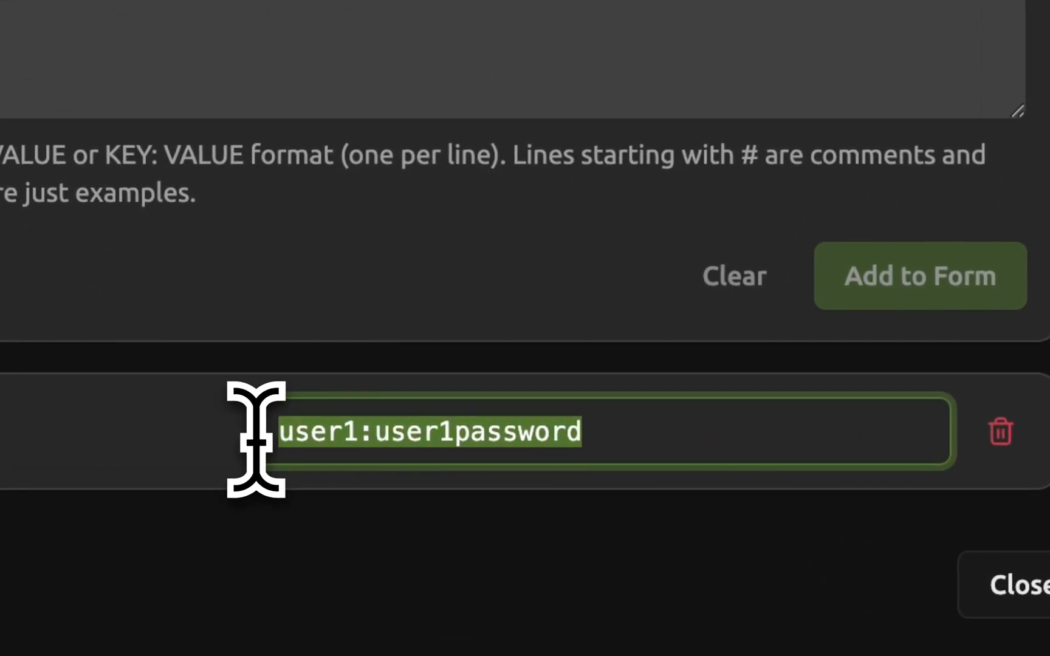
mouse_move(335, 432)
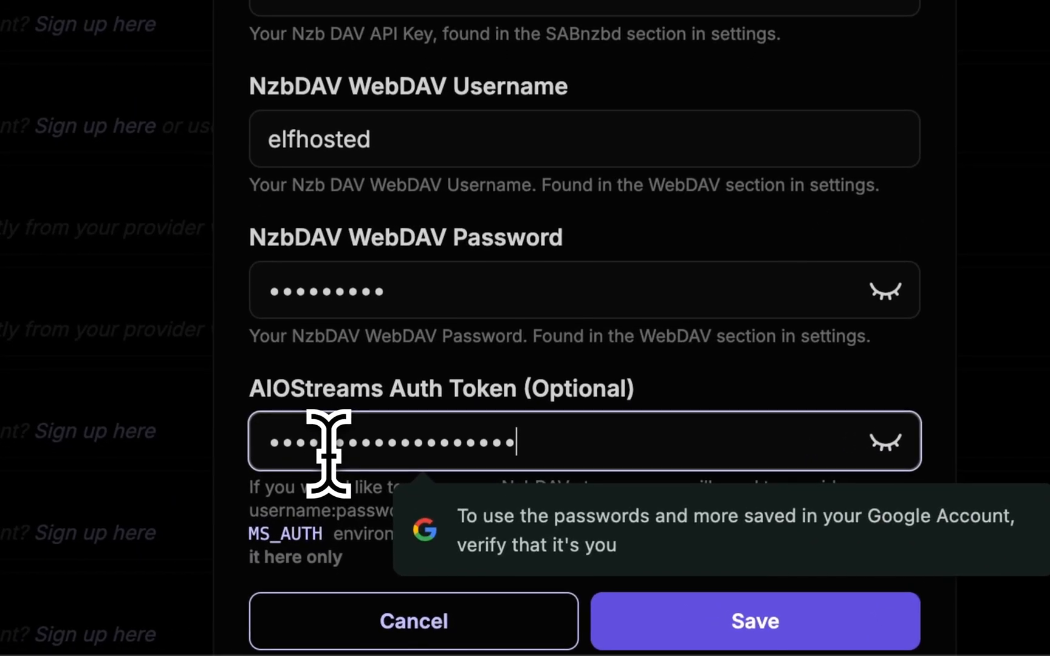
Save and enable the NzbDAV service, then browse the Addons Marketplace
click(753, 620)
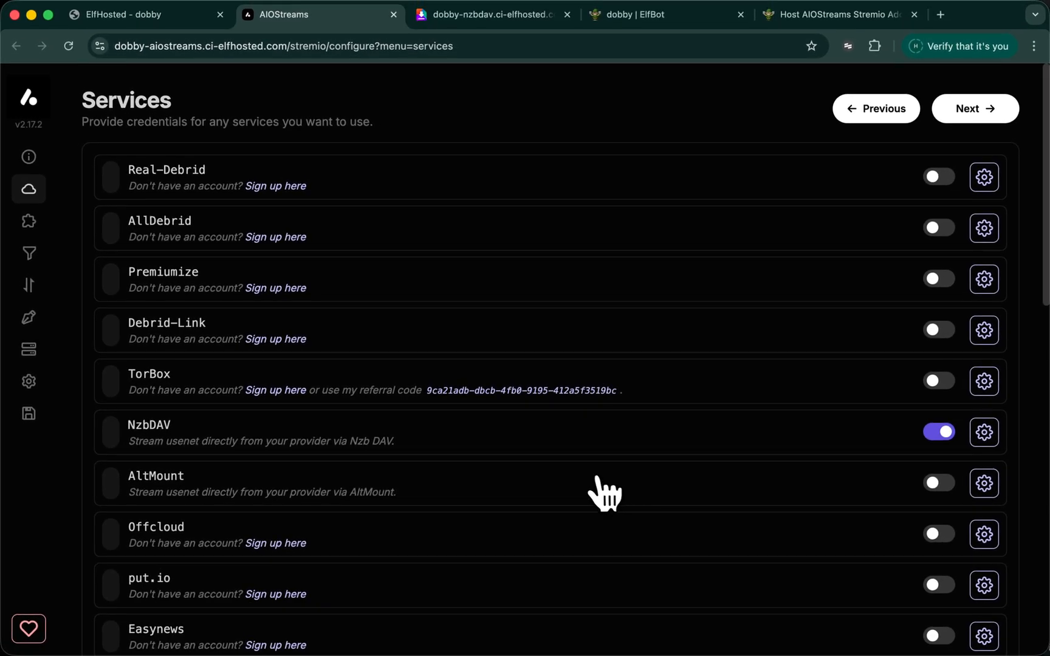
mouse_move(238, 469)
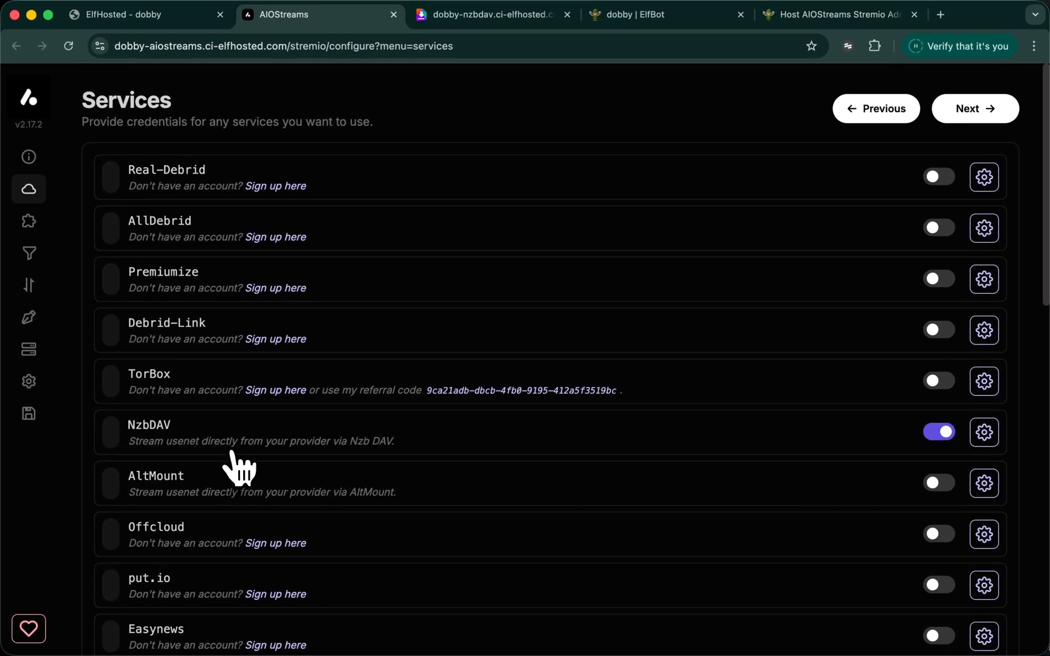
mouse_move(64, 268)
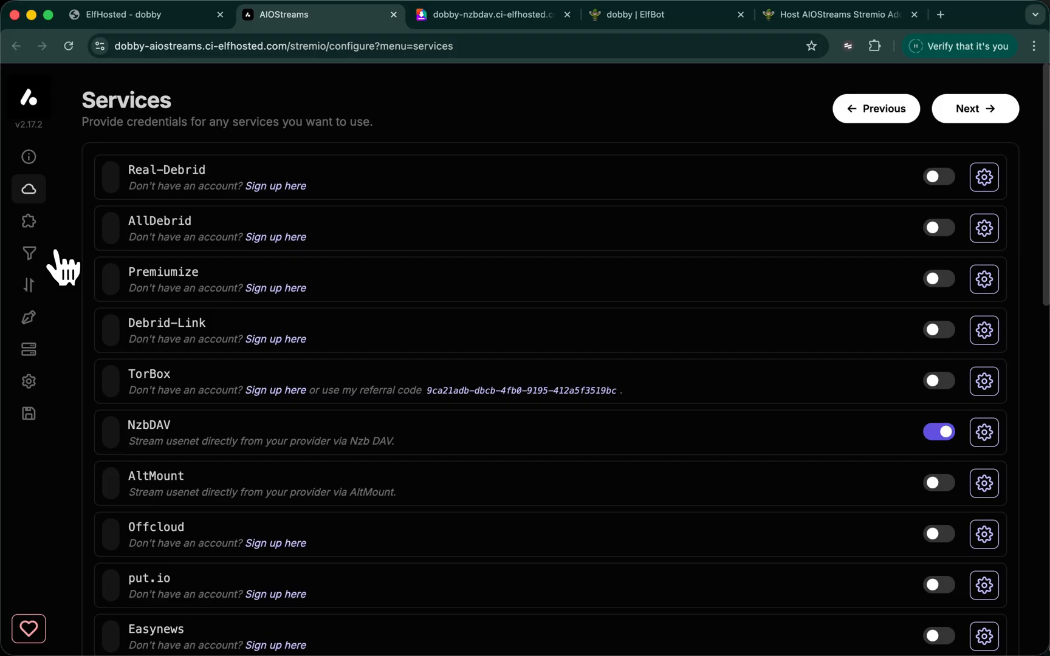
click(29, 221)
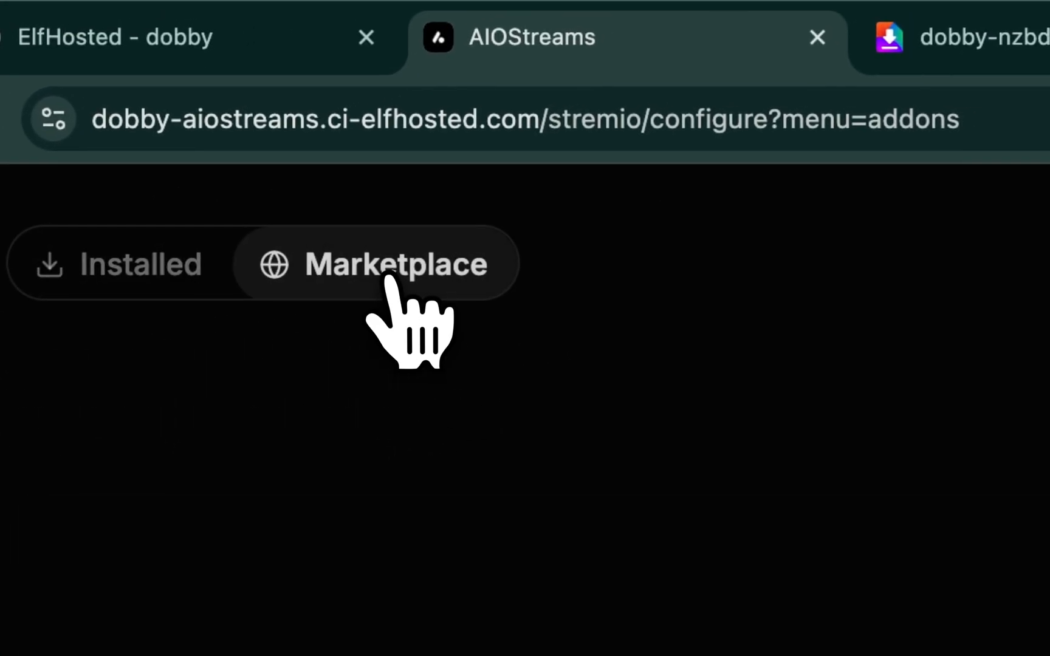
click(373, 263)
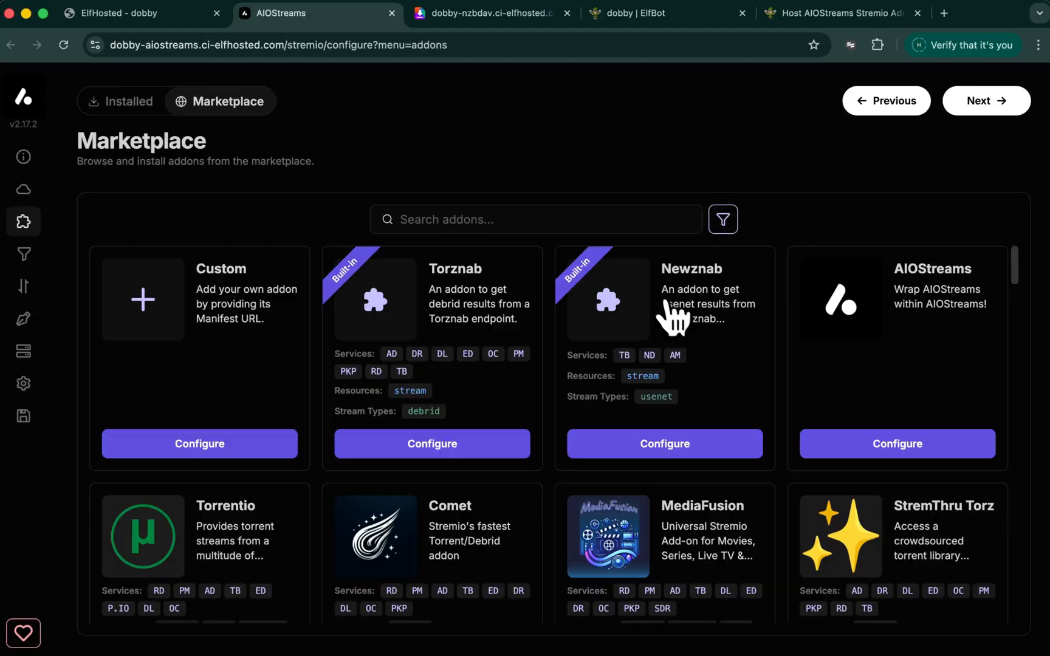
click(663, 443)
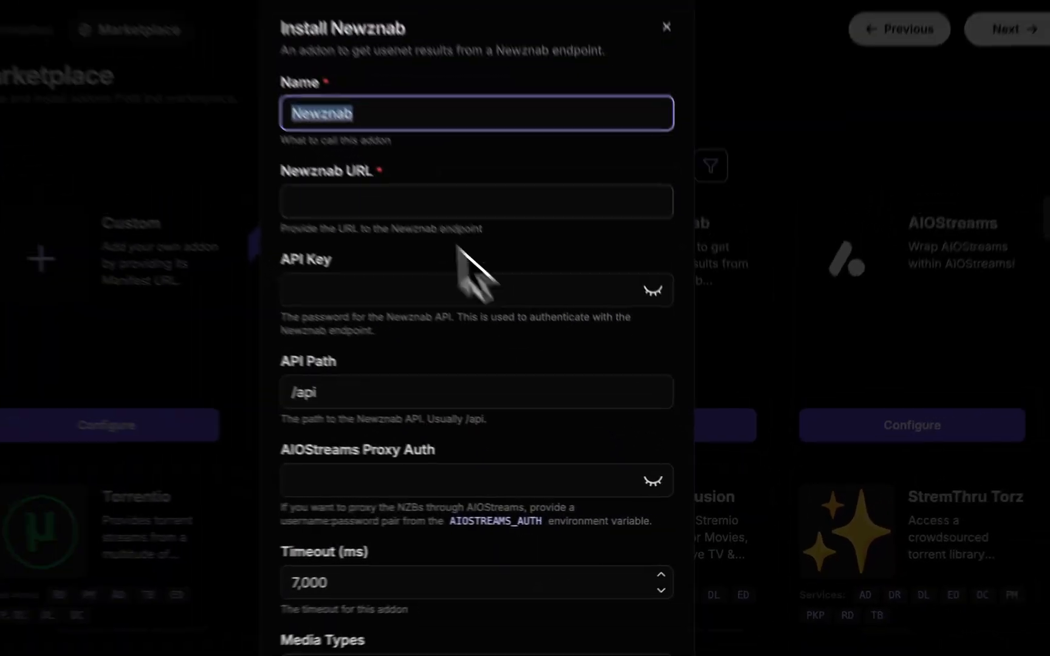
text(A)
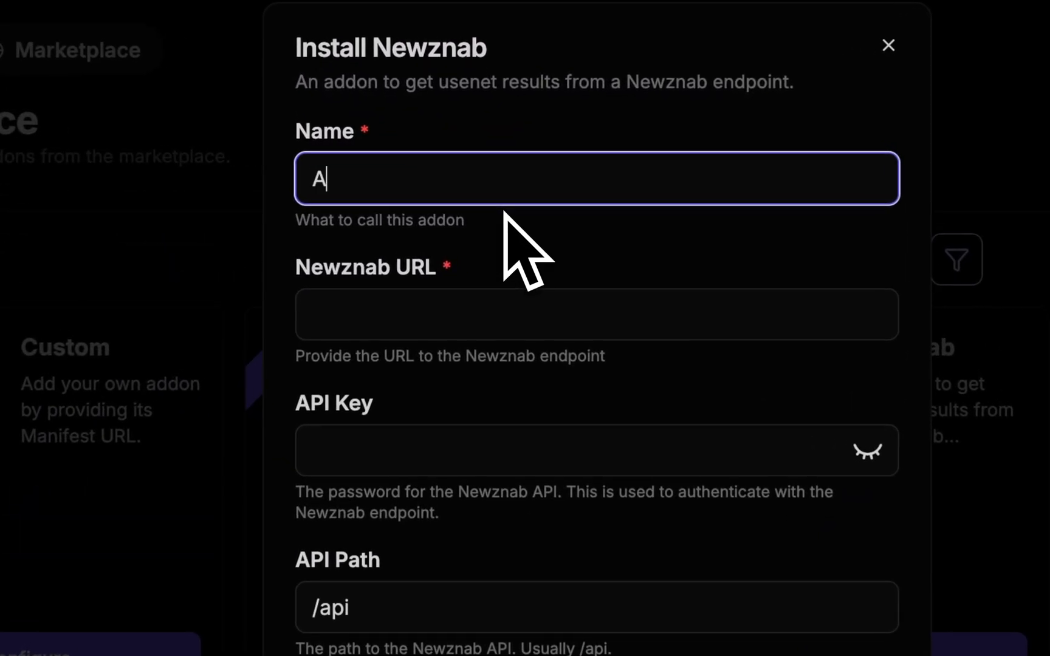
text(ltHub)
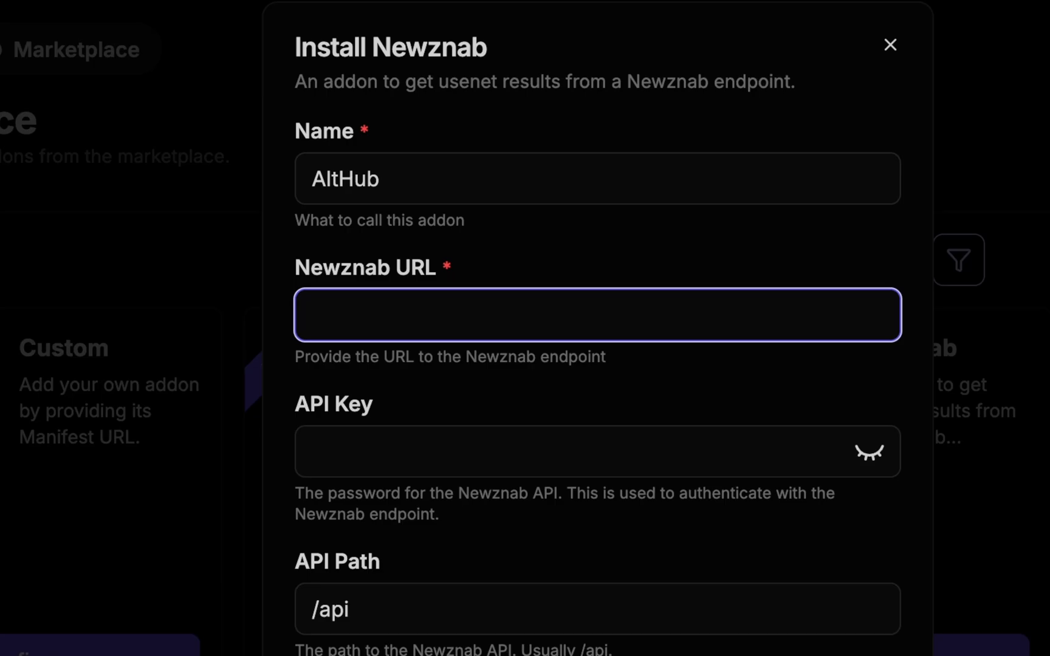
text(https://api.althub.co.za)
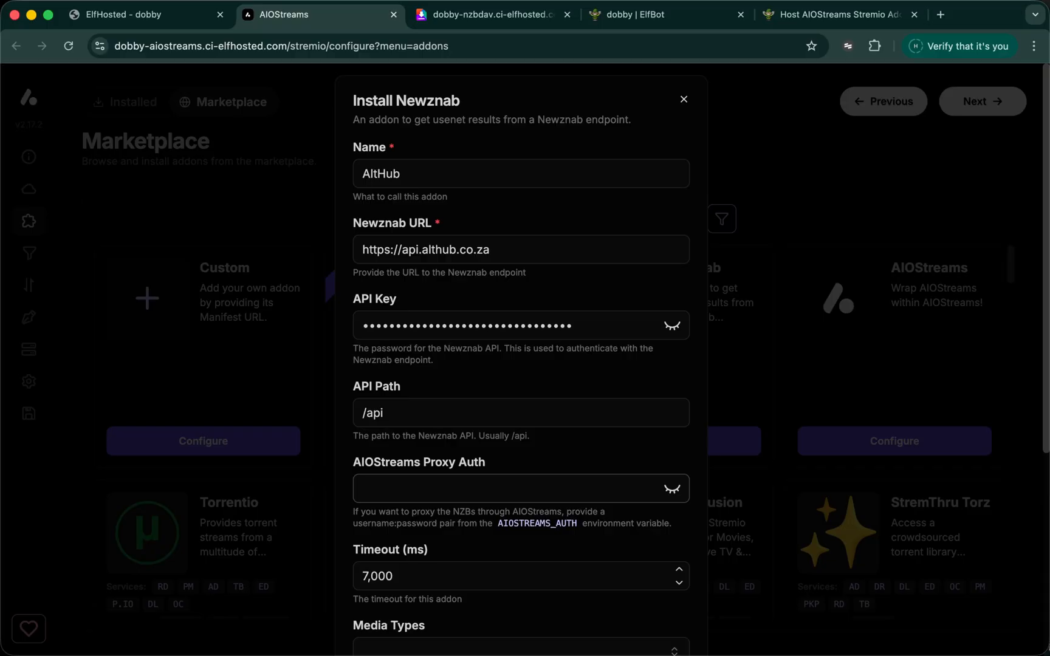
scroll(down, 3)
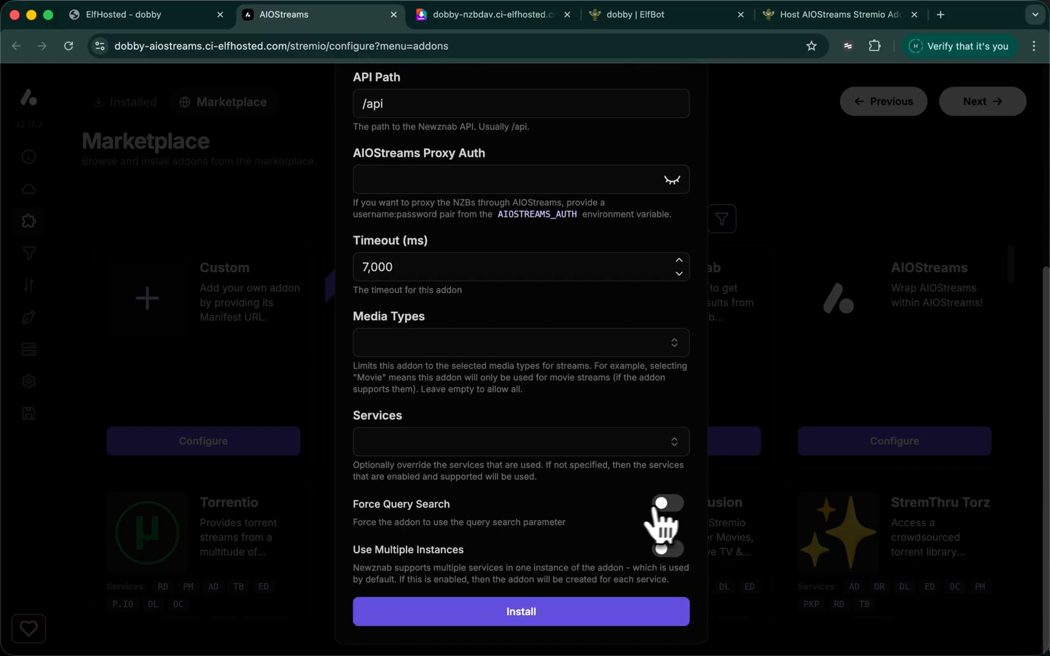
click(665, 504)
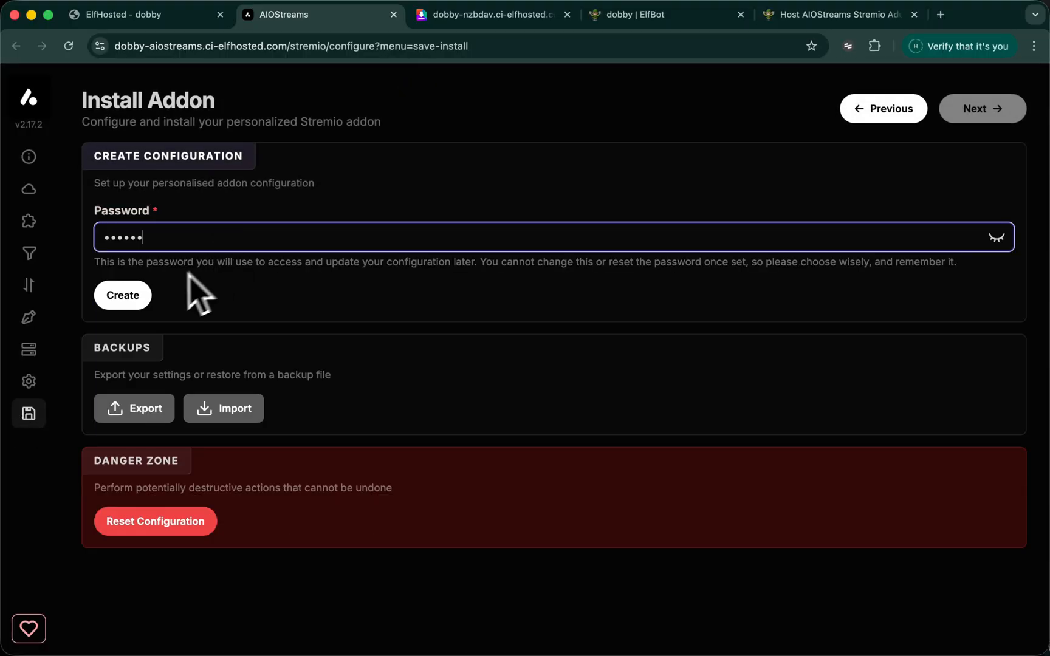
Create the password-protected configuration, then choose the Stremio install option
click(122, 295)
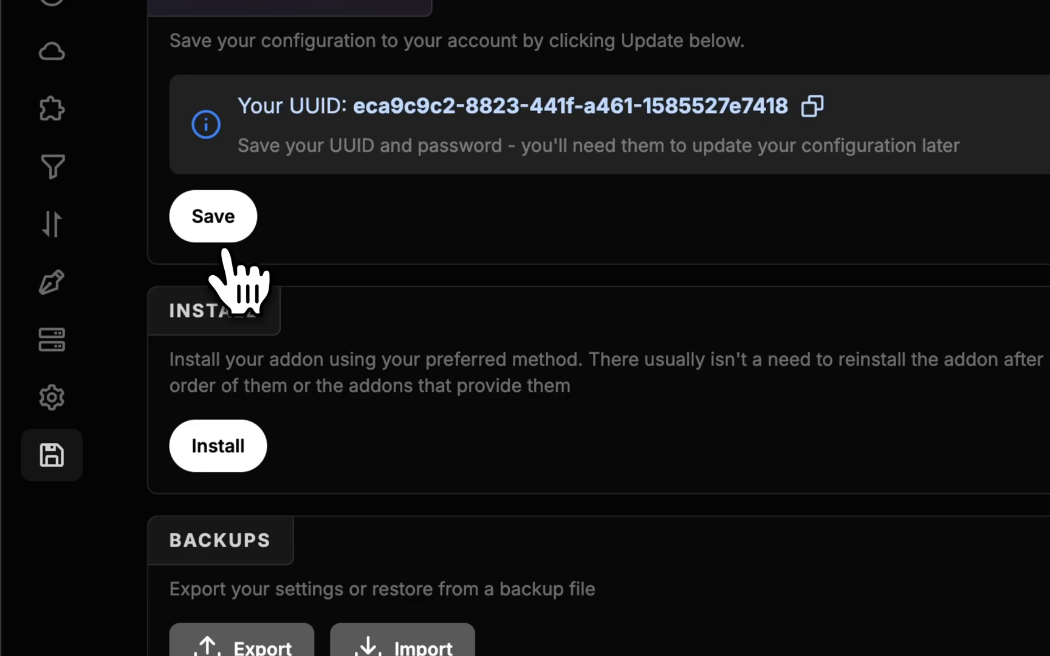
click(217, 446)
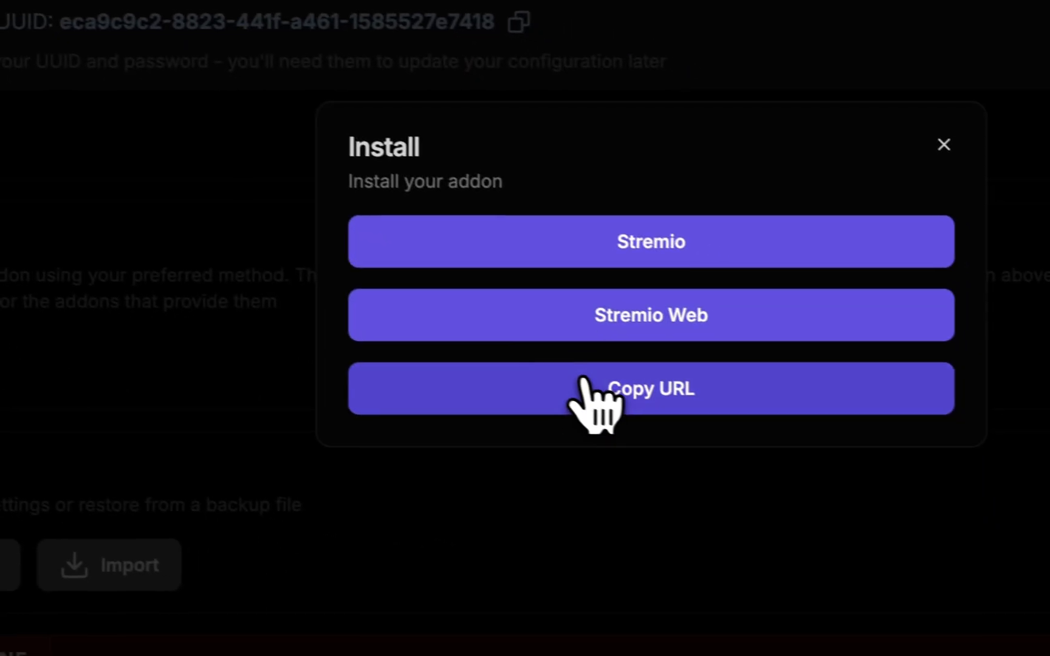
click(650, 388)
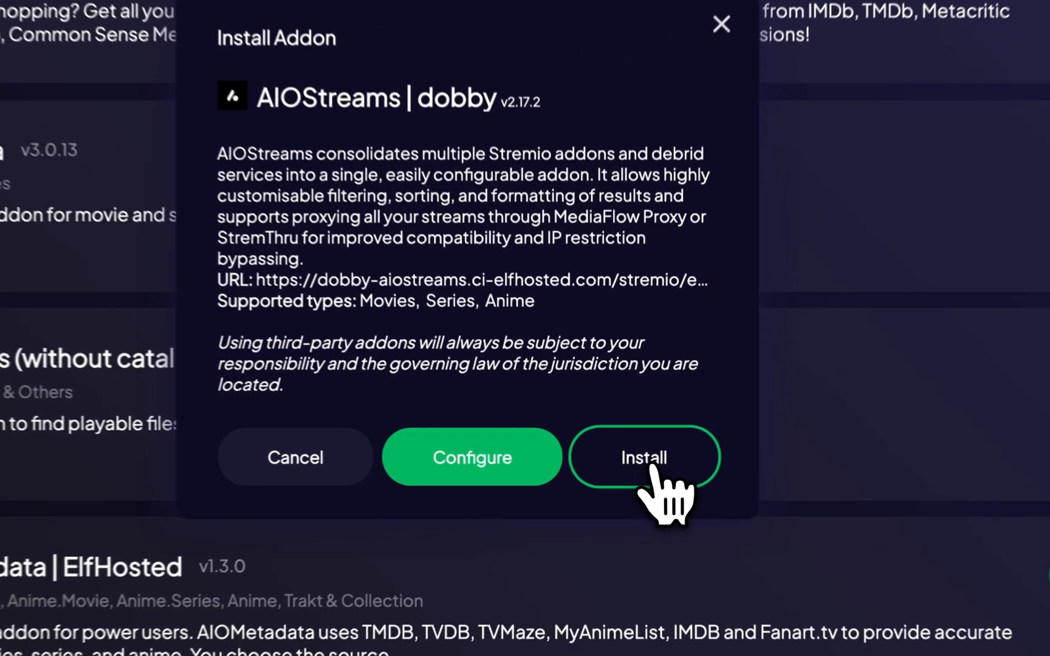
Install the AIOStreams | dobby addon in Stremio and search for 'sintel'
click(642, 457)
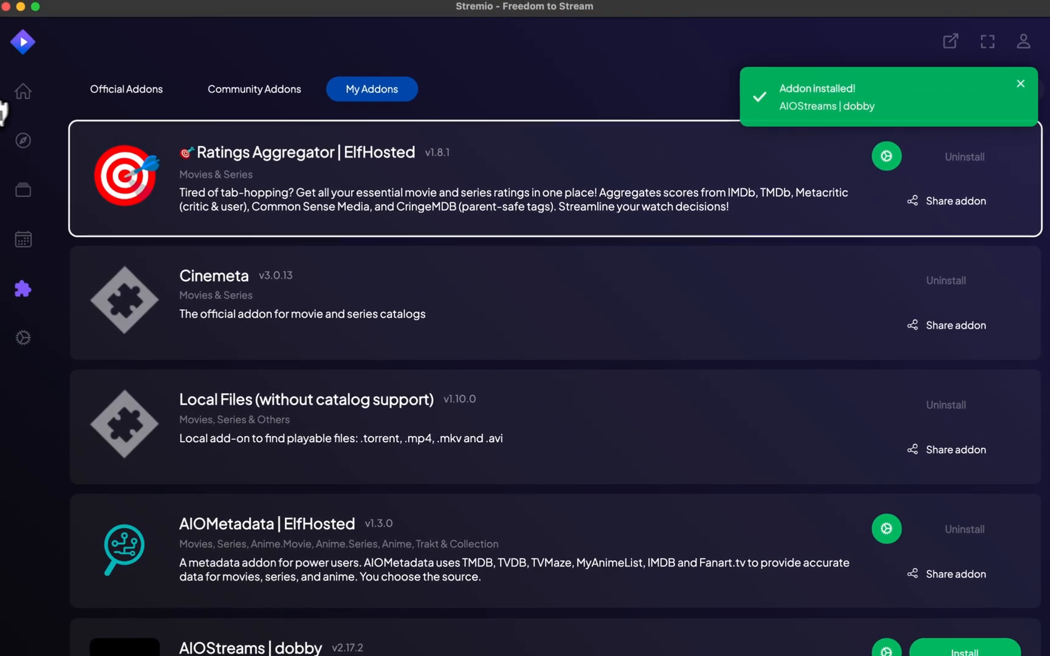
click(22, 95)
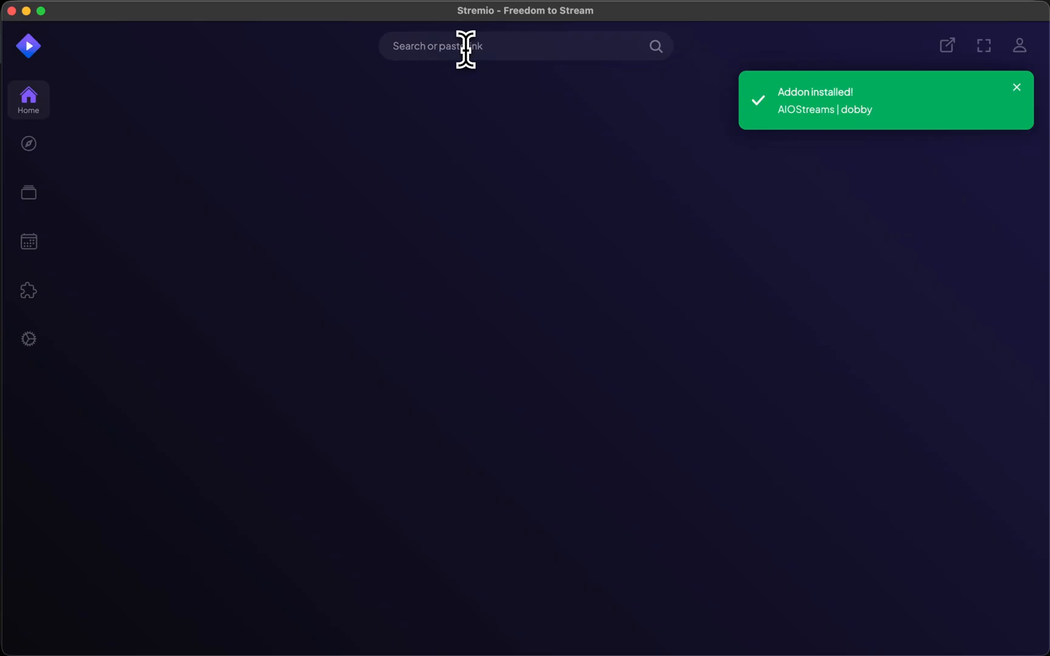
text(sintel)
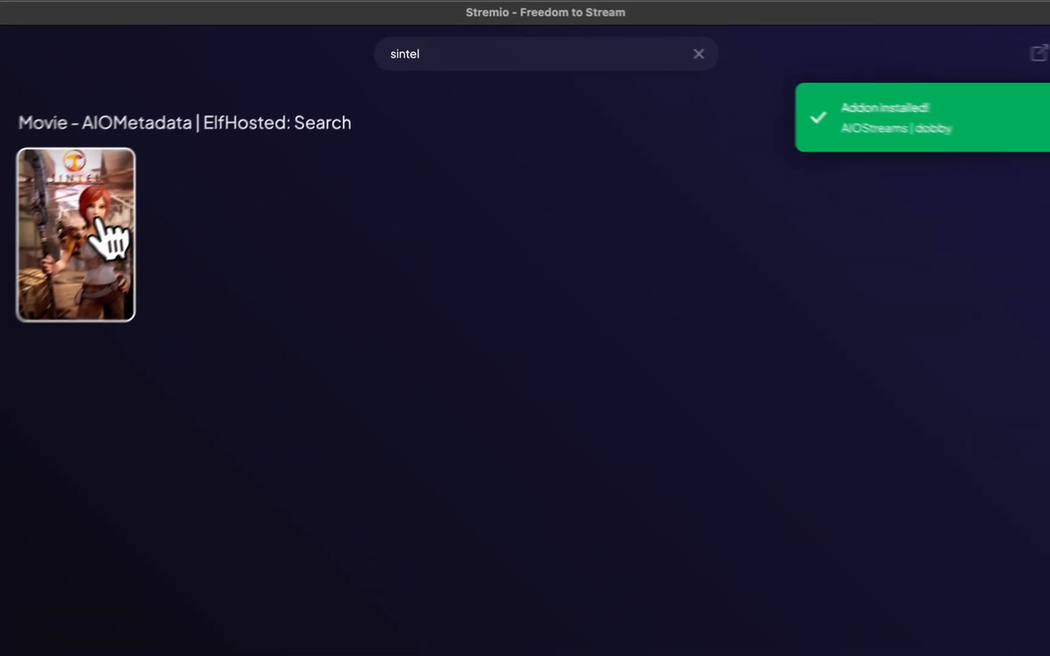
Open the Sintel movie page and play its AltHub 1080p Usenet stream
click(74, 234)
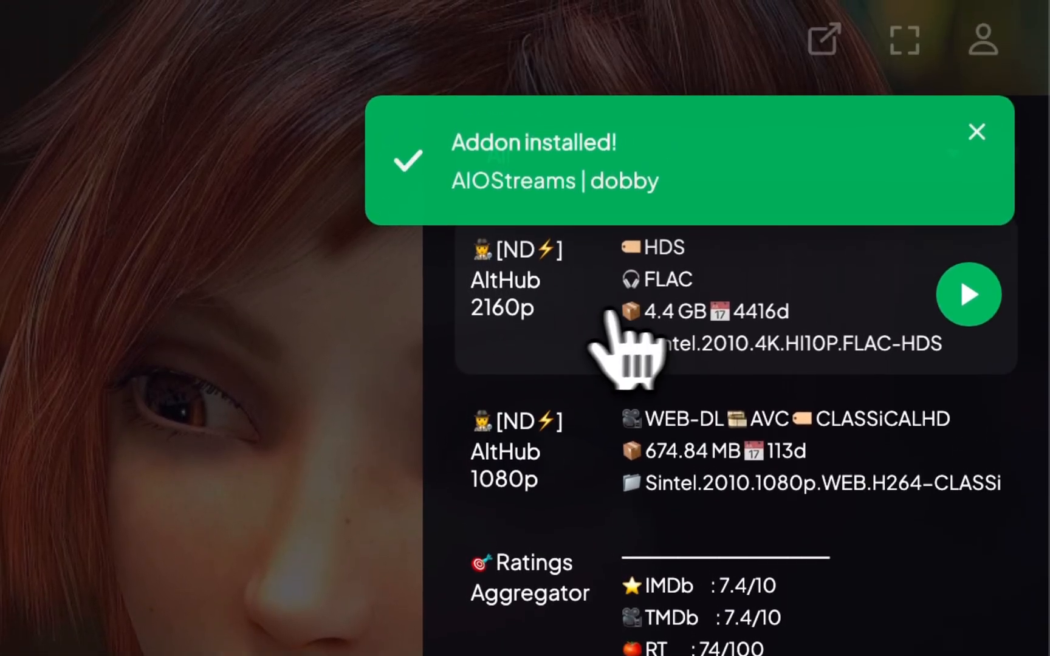
click(976, 131)
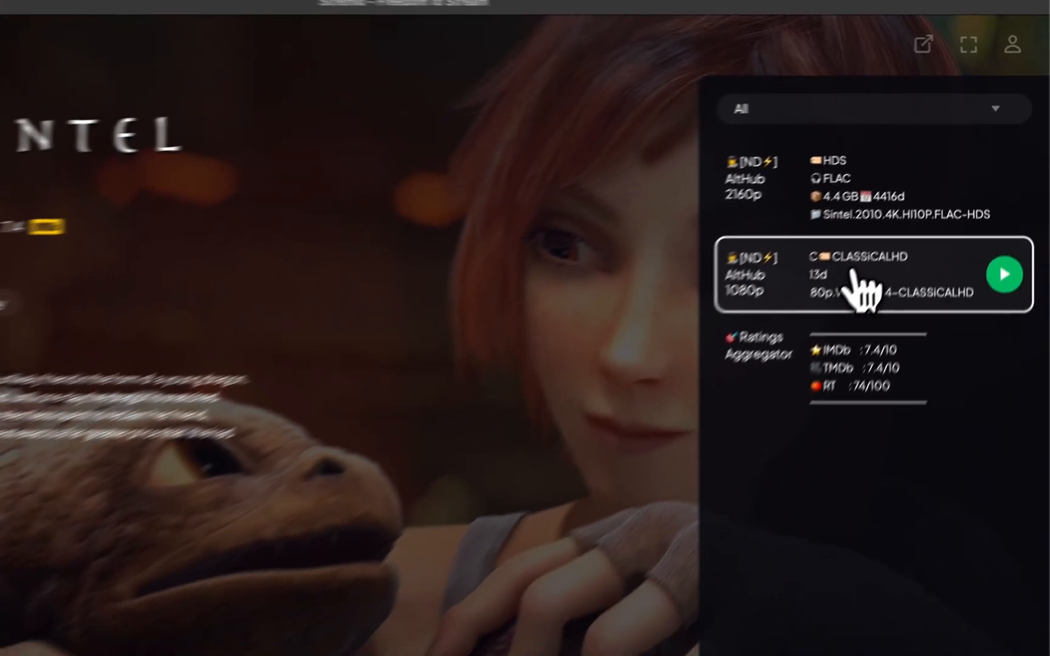
click(1002, 274)
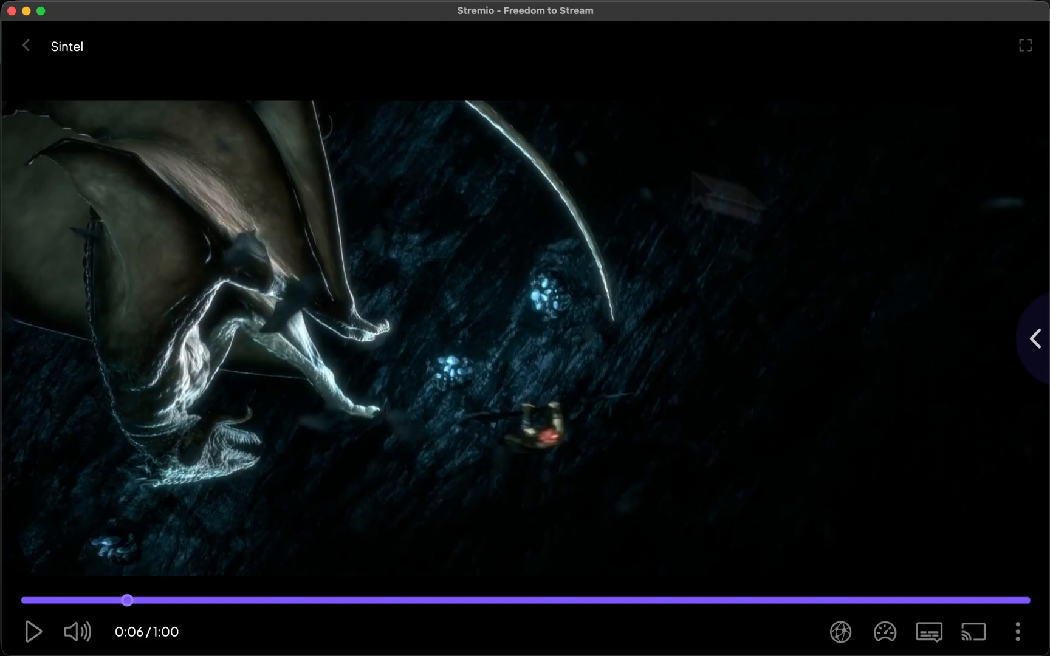
mouse_move(191, 30)
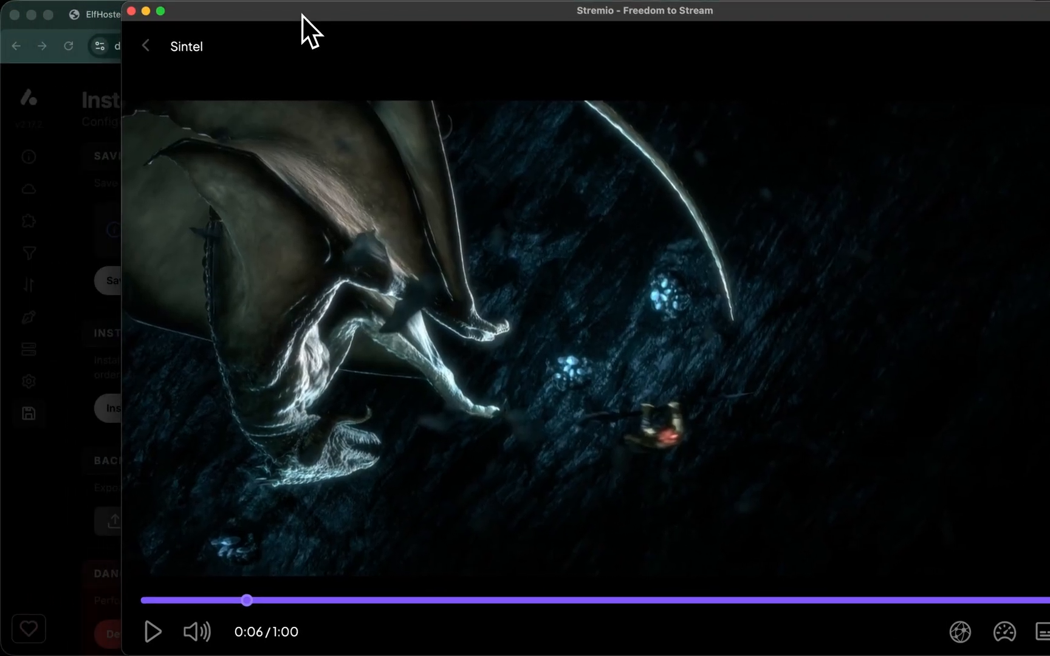
mouse_move(144, 151)
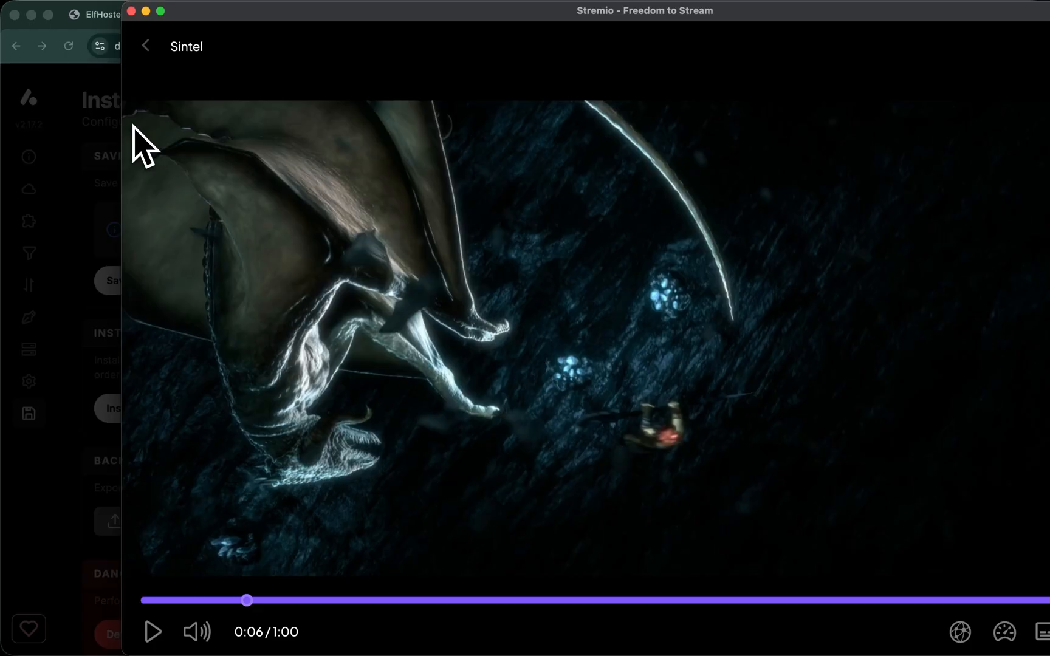
Back in NzbDAV, view Queue & History showing the completed Sintel.2010.1080p release
click(492, 14)
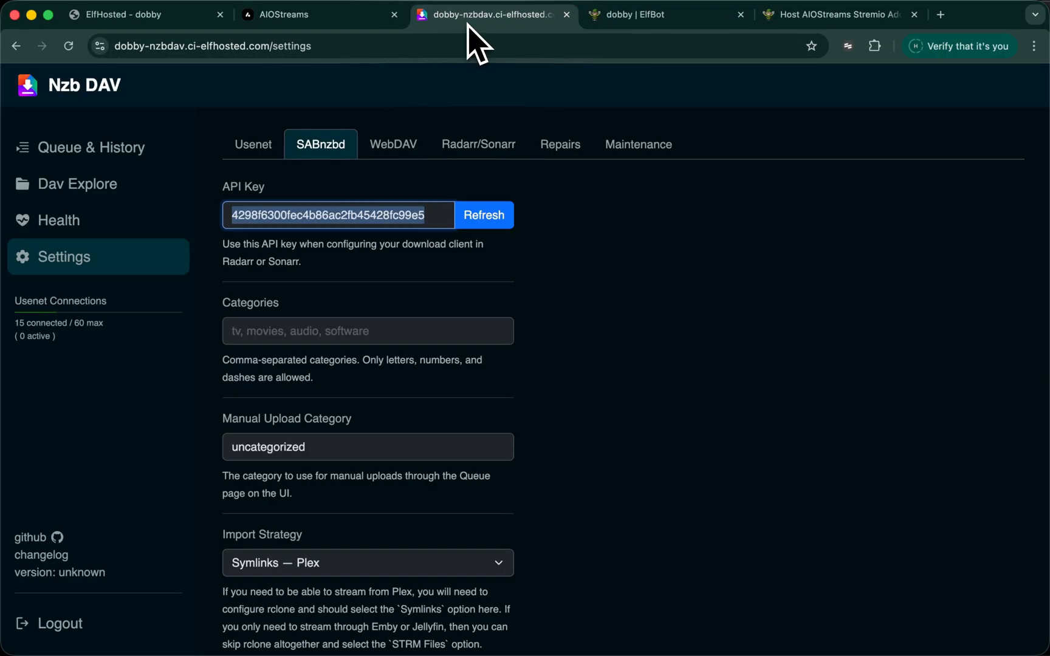
mouse_move(37, 339)
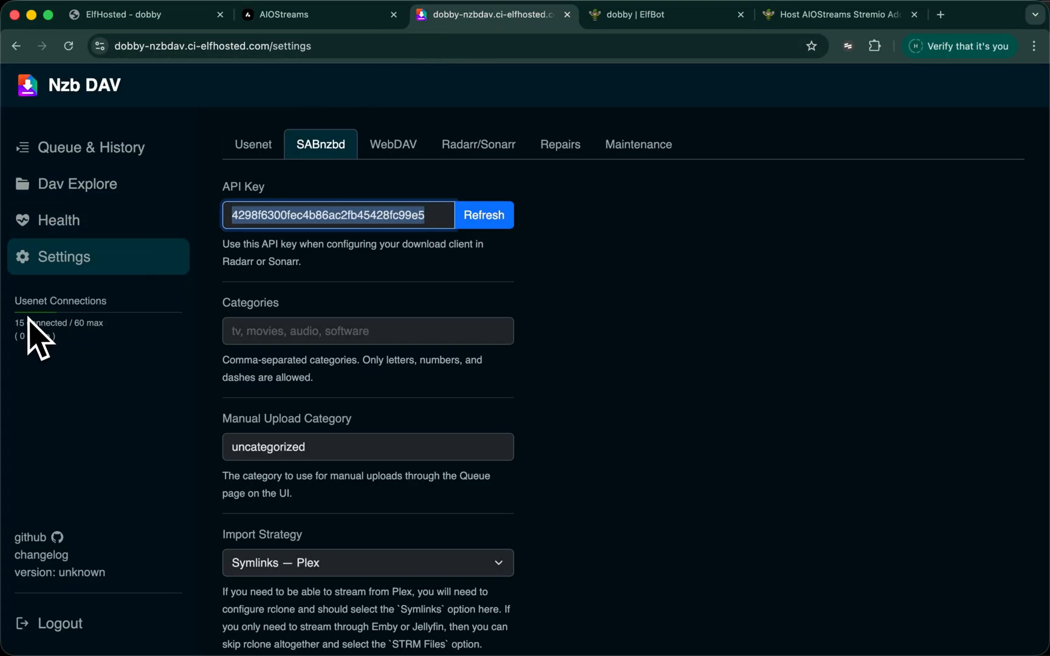
click(94, 145)
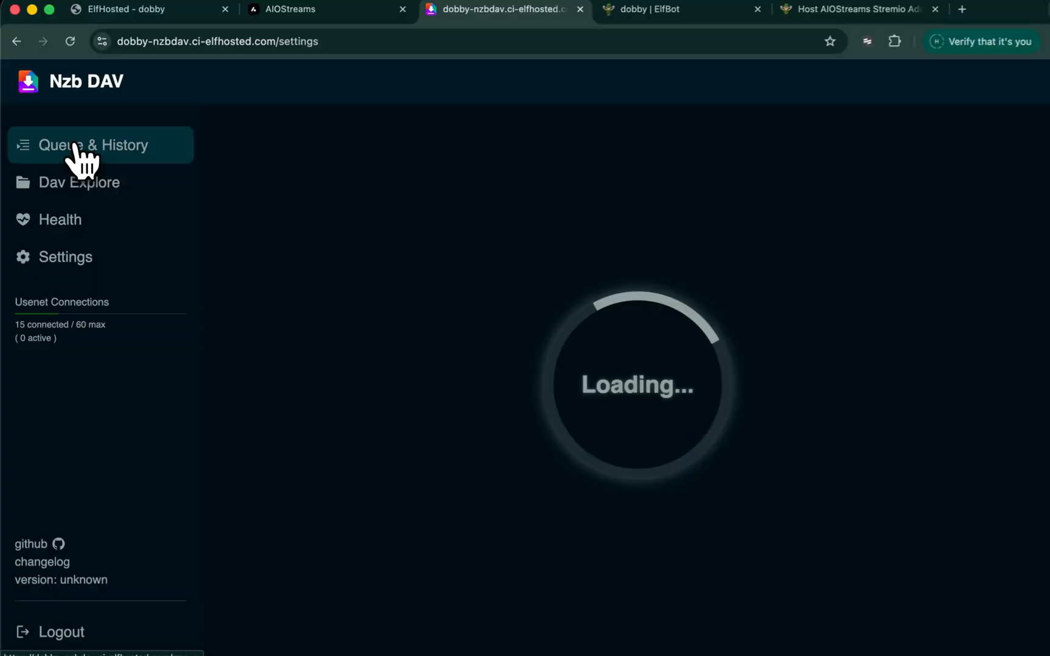
click(95, 145)
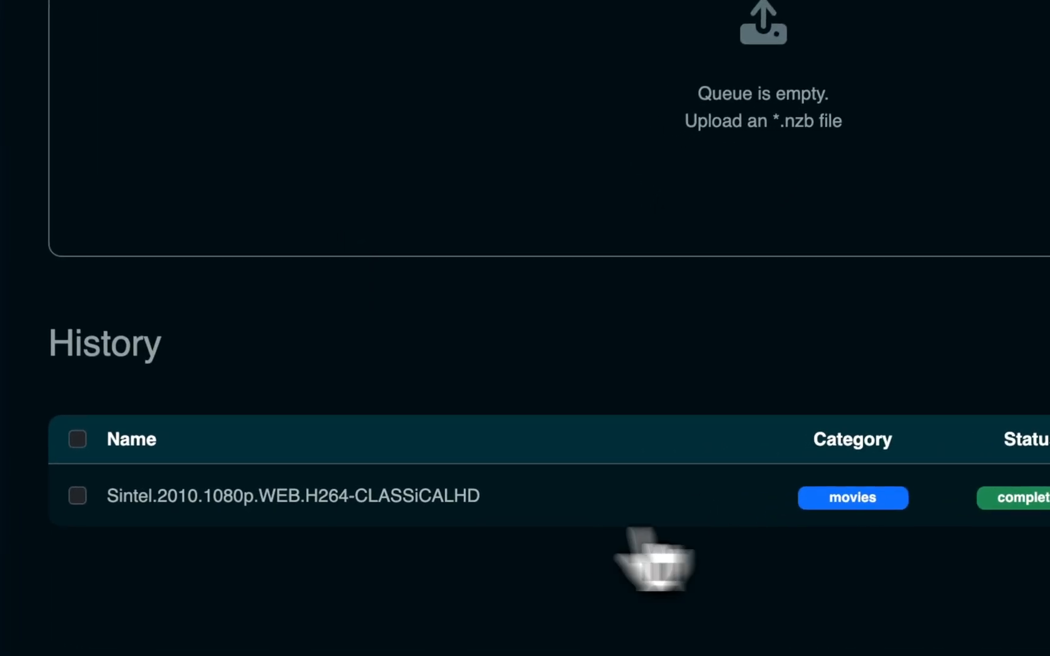